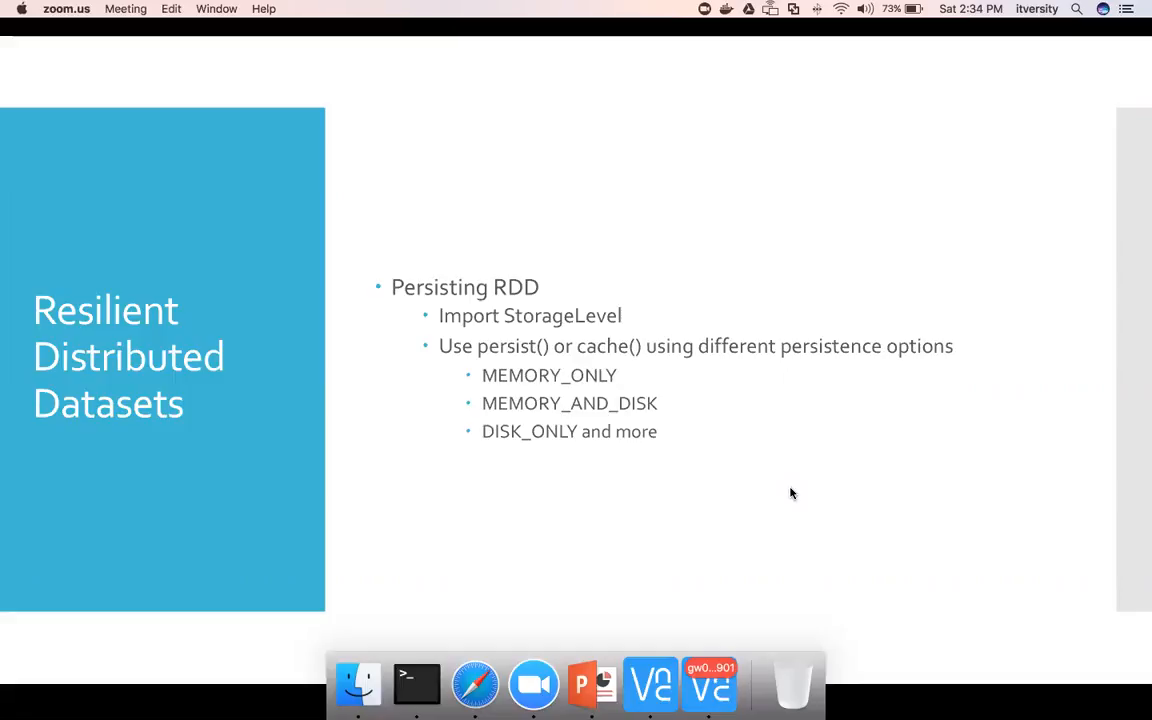
# - Bring the VNC remote desktop forward, launching Google Chrome there and closing it again
pyautogui.click(708, 684)
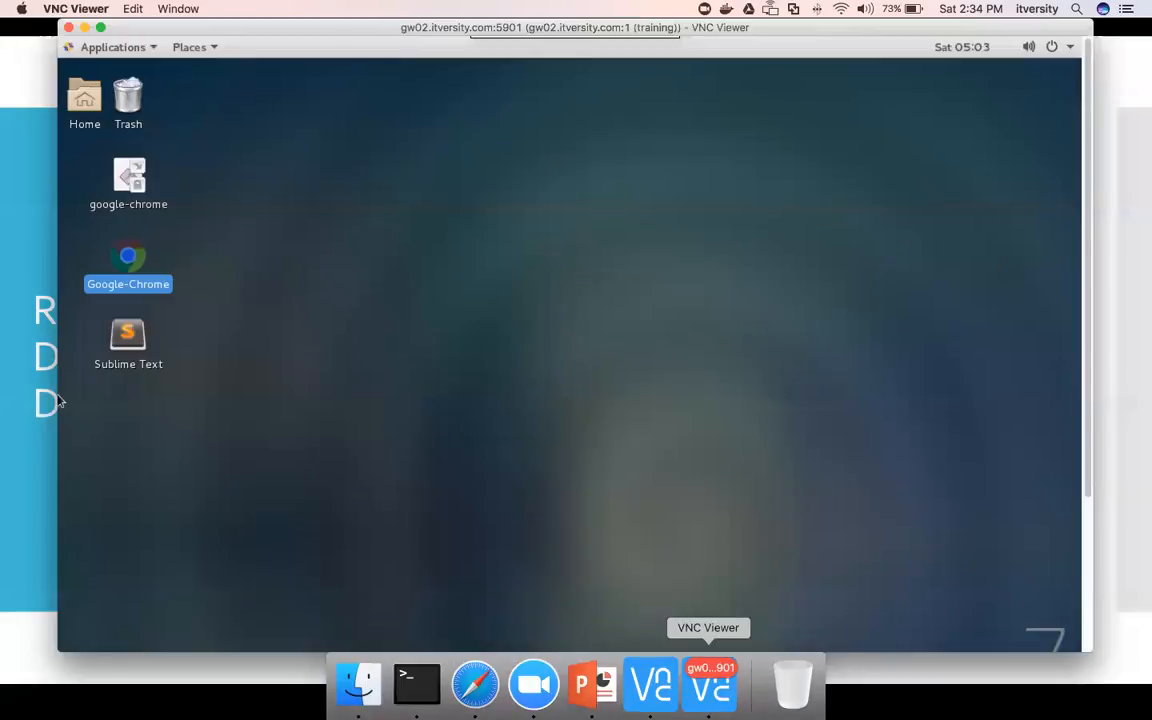
pyautogui.moveTo(454, 442)
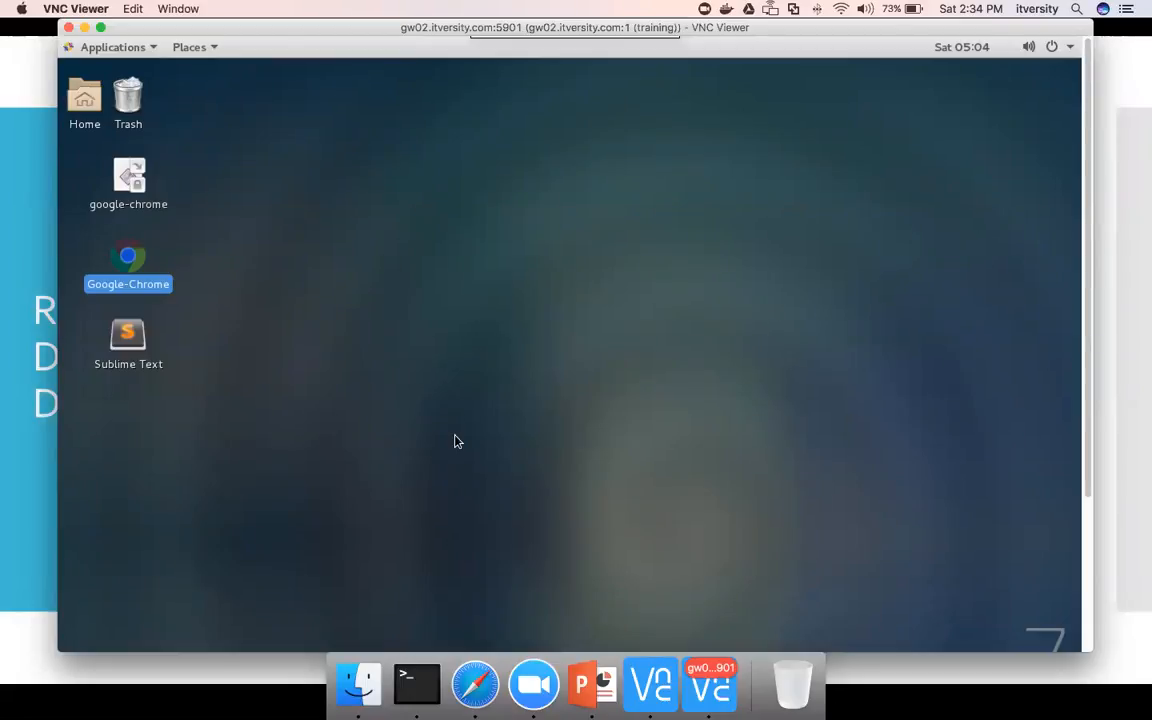
pyautogui.moveTo(128, 264)
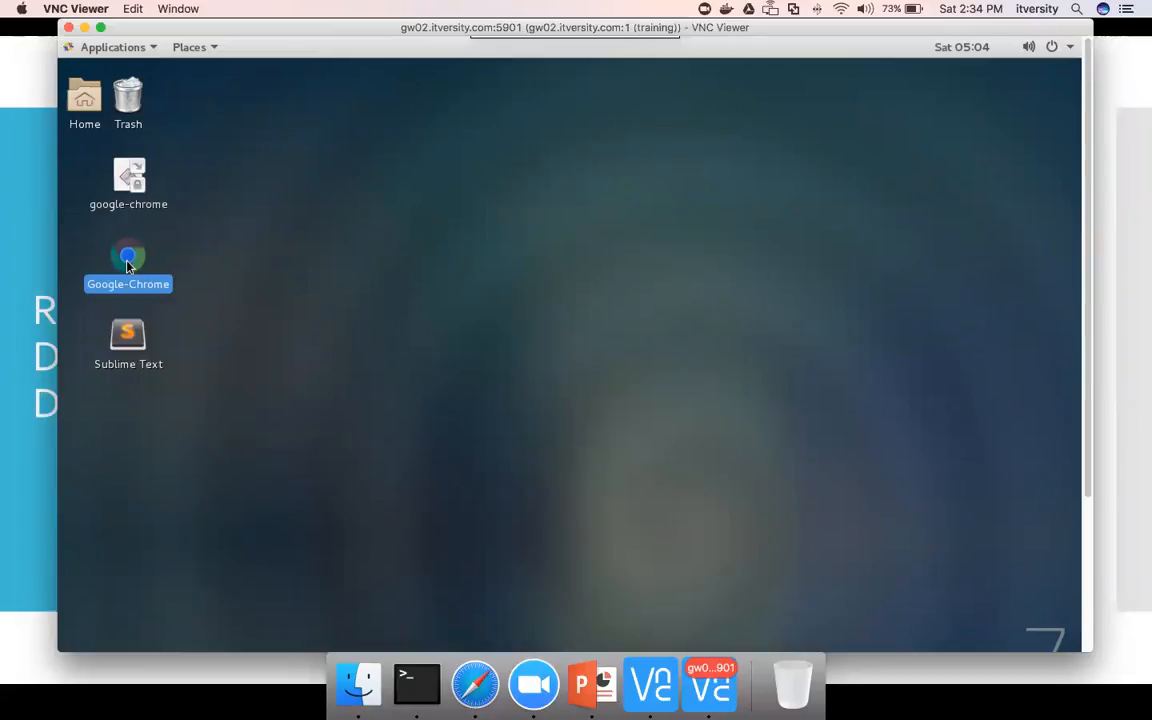
pyautogui.doubleClick(128, 256)
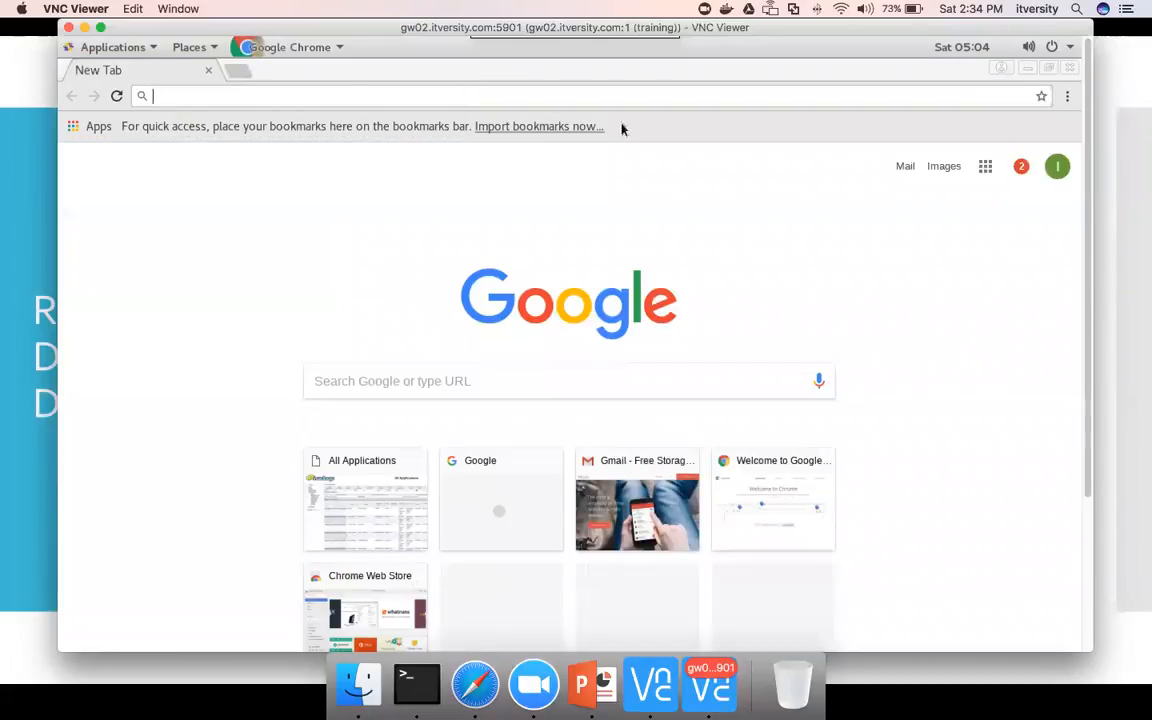
pyautogui.moveTo(208, 76)
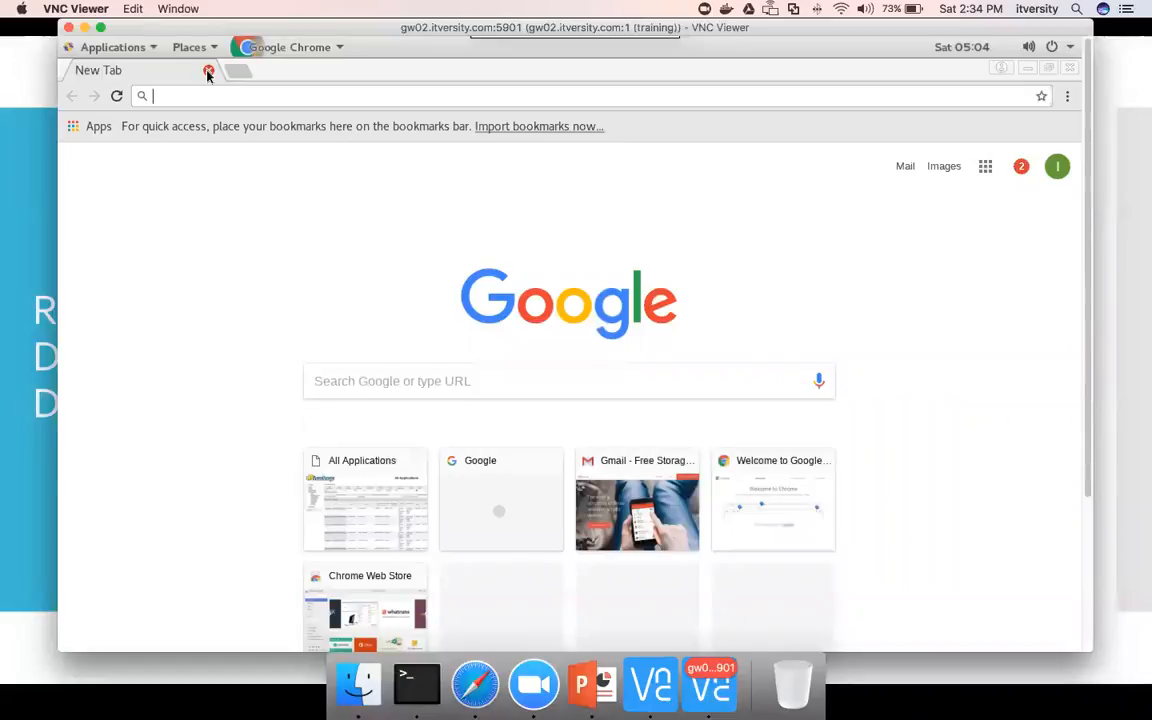
pyautogui.click(208, 70)
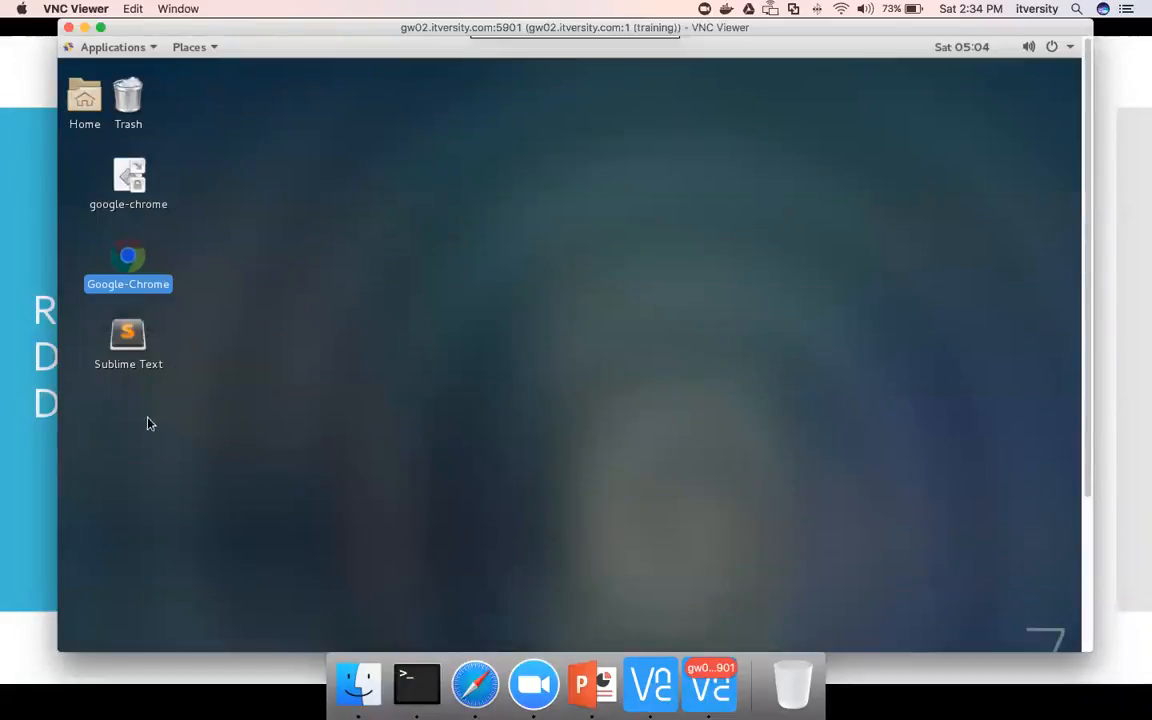
pyautogui.moveTo(136, 410)
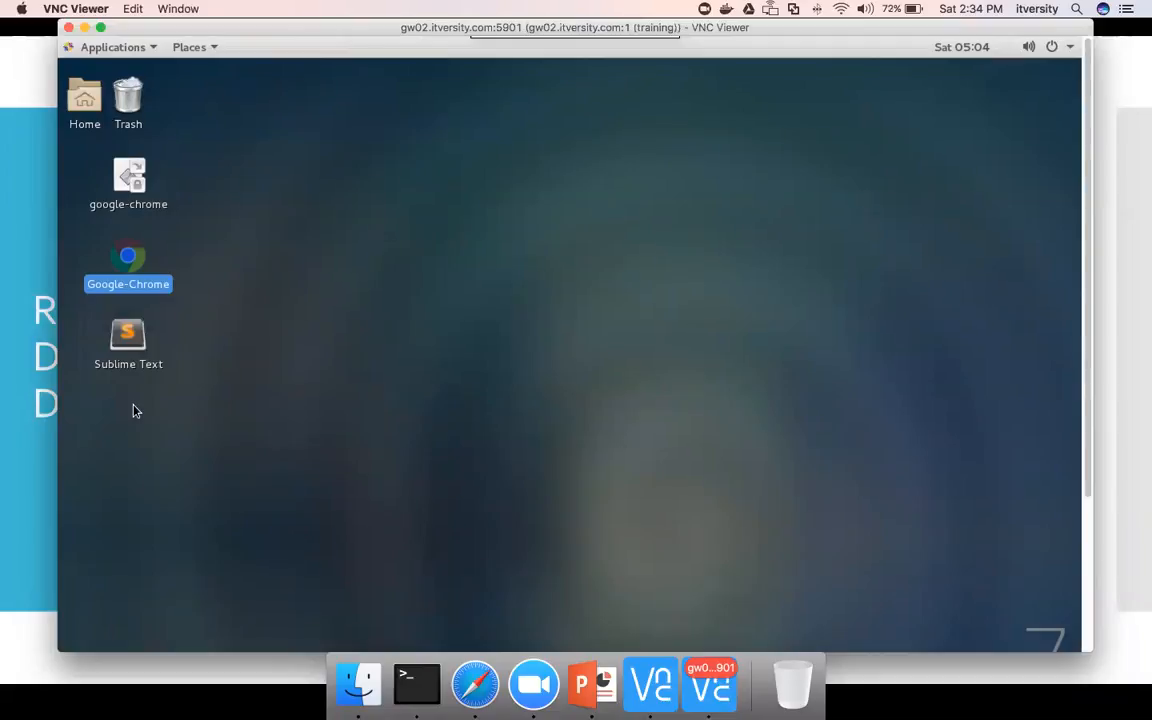
pyautogui.moveTo(392, 572)
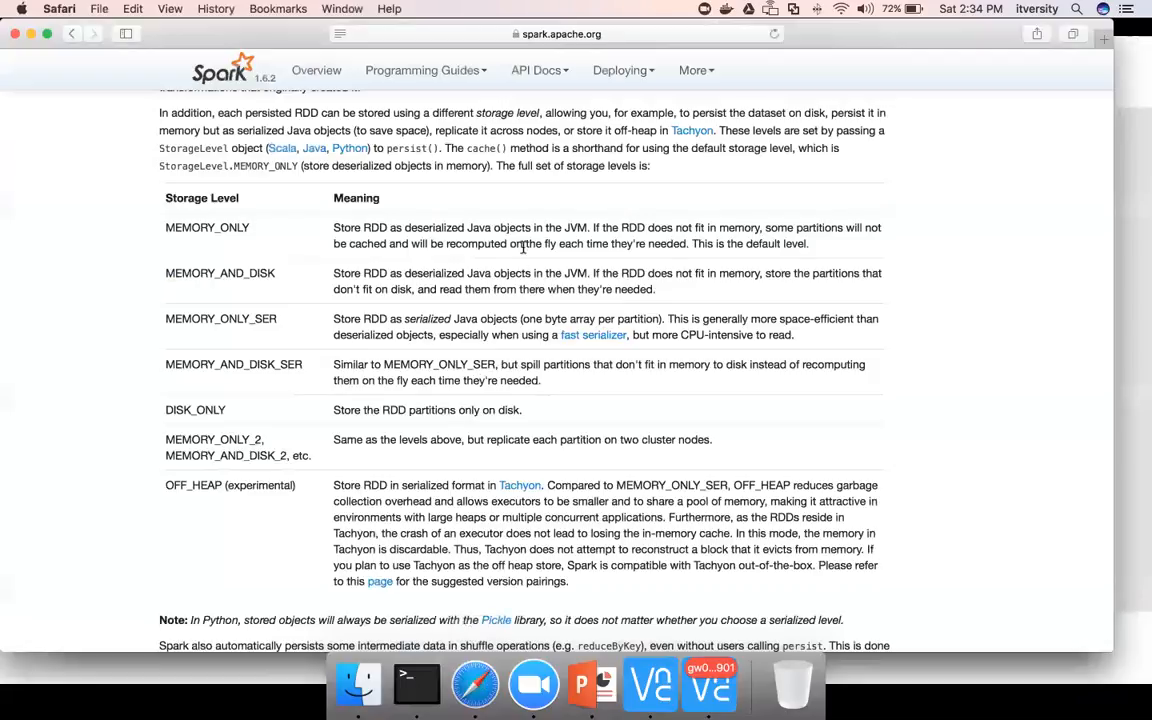
# - Search Google for 'spark programming guide 1.6.2' and open the Apache Spark guide at RDD Persistence
pyautogui.click(560, 32)
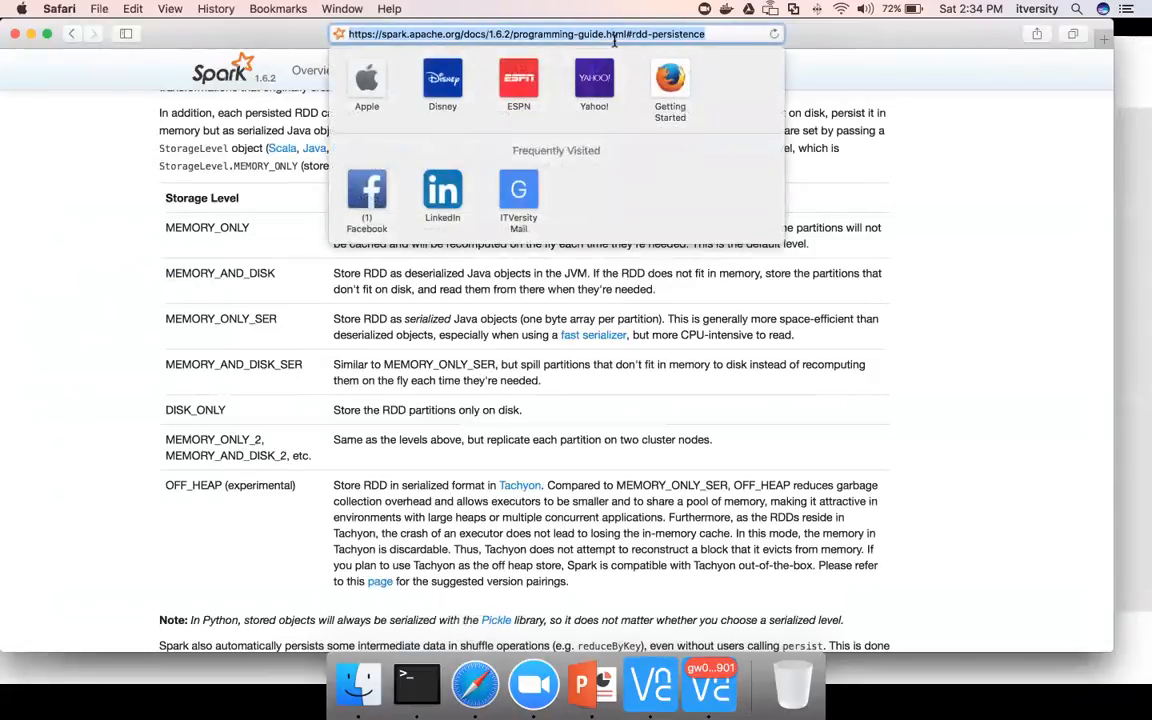
pyautogui.write('spark program')
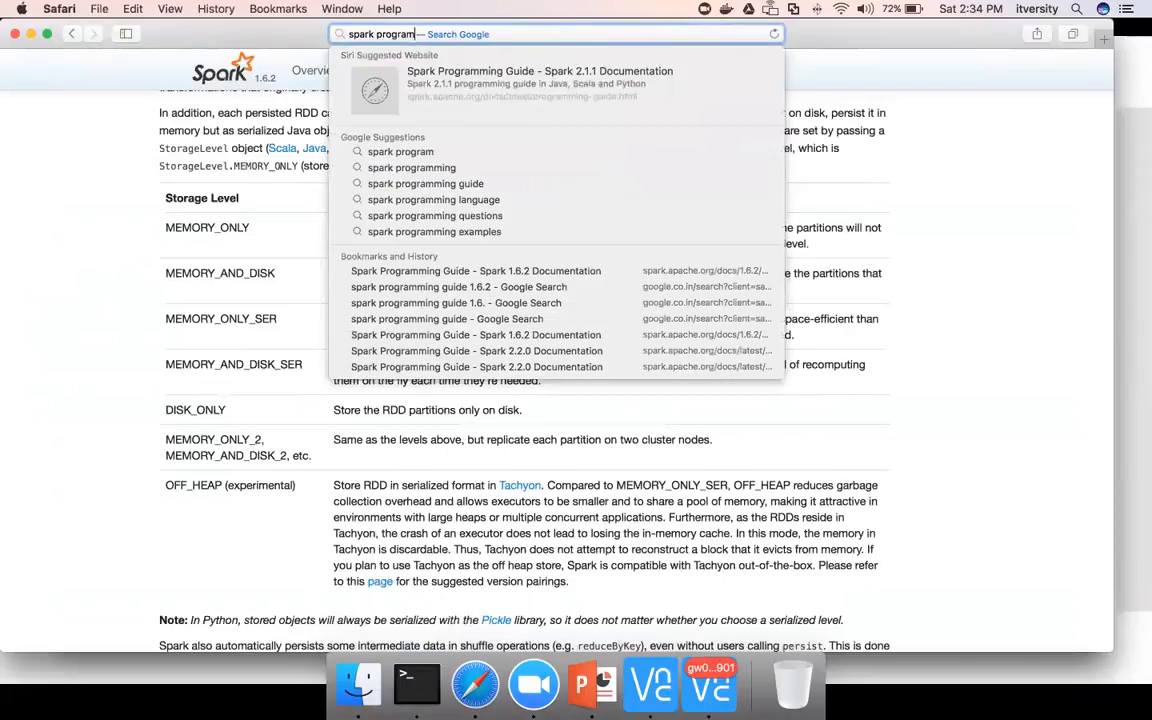
pyautogui.write('ming guide 1.6')
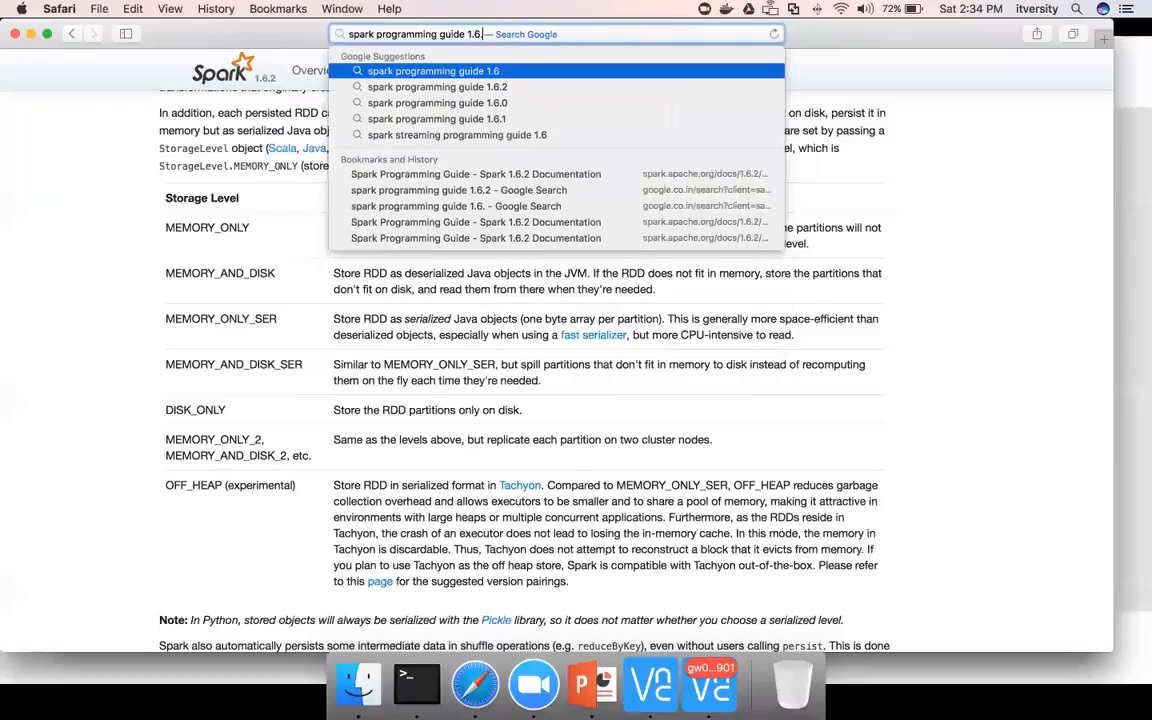
pyautogui.click(436, 86)
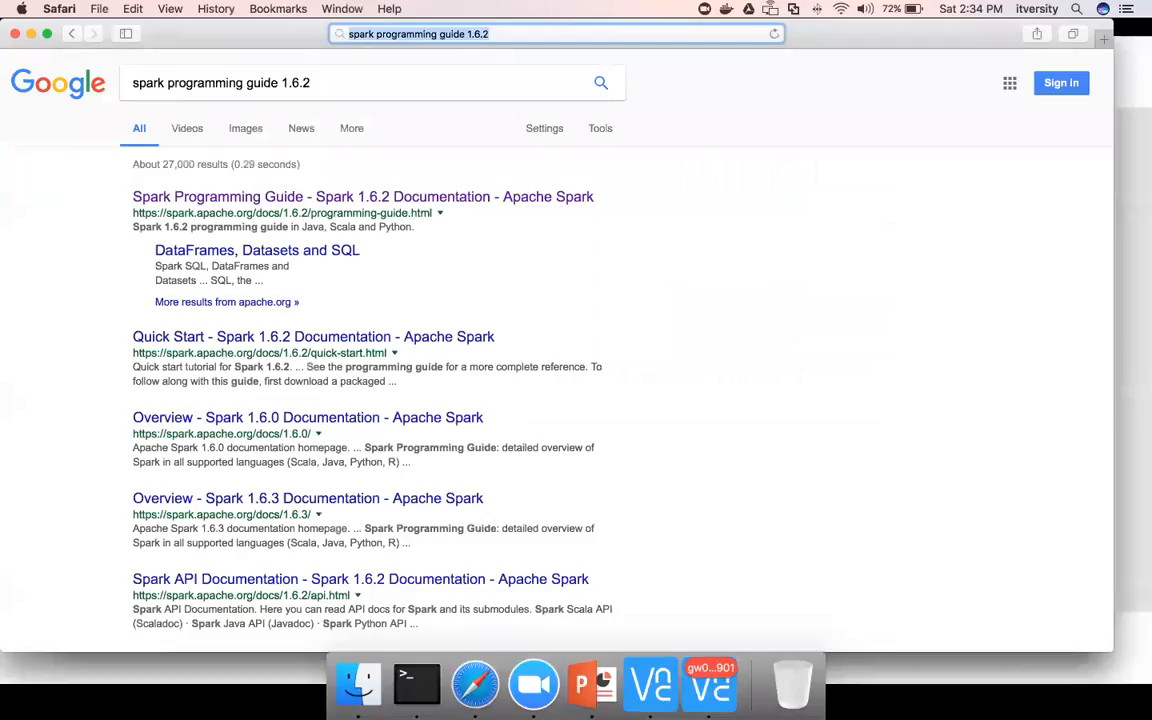
pyautogui.moveTo(416, 196)
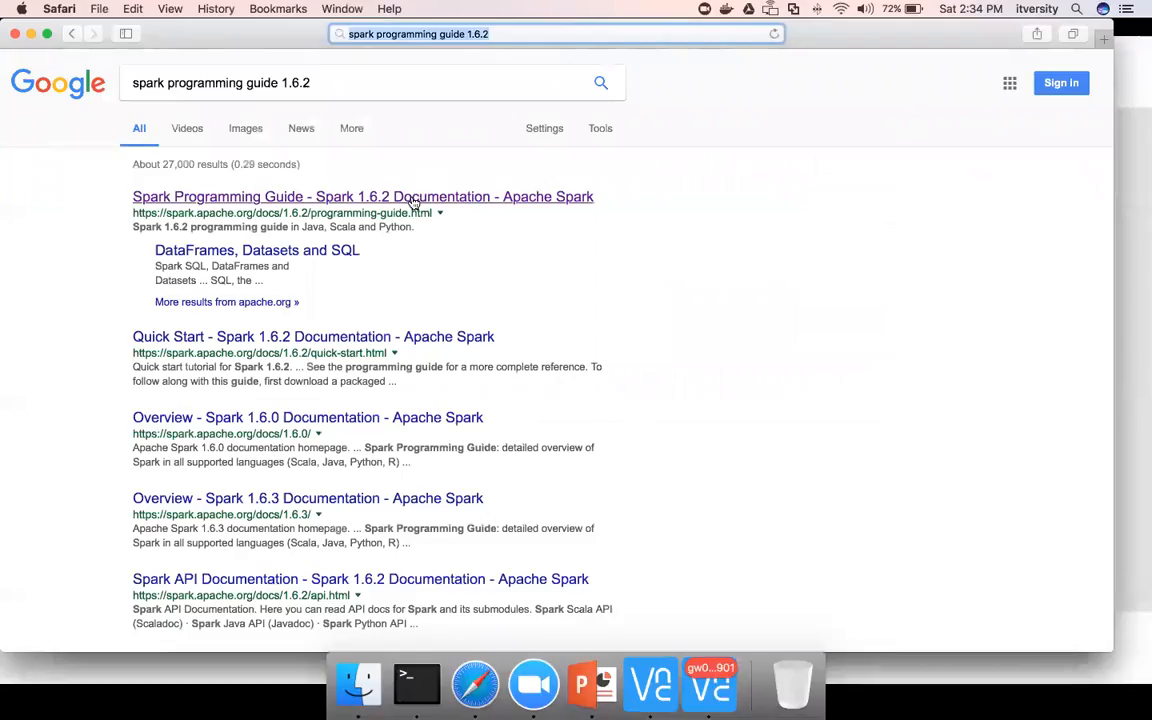
pyautogui.click(362, 196)
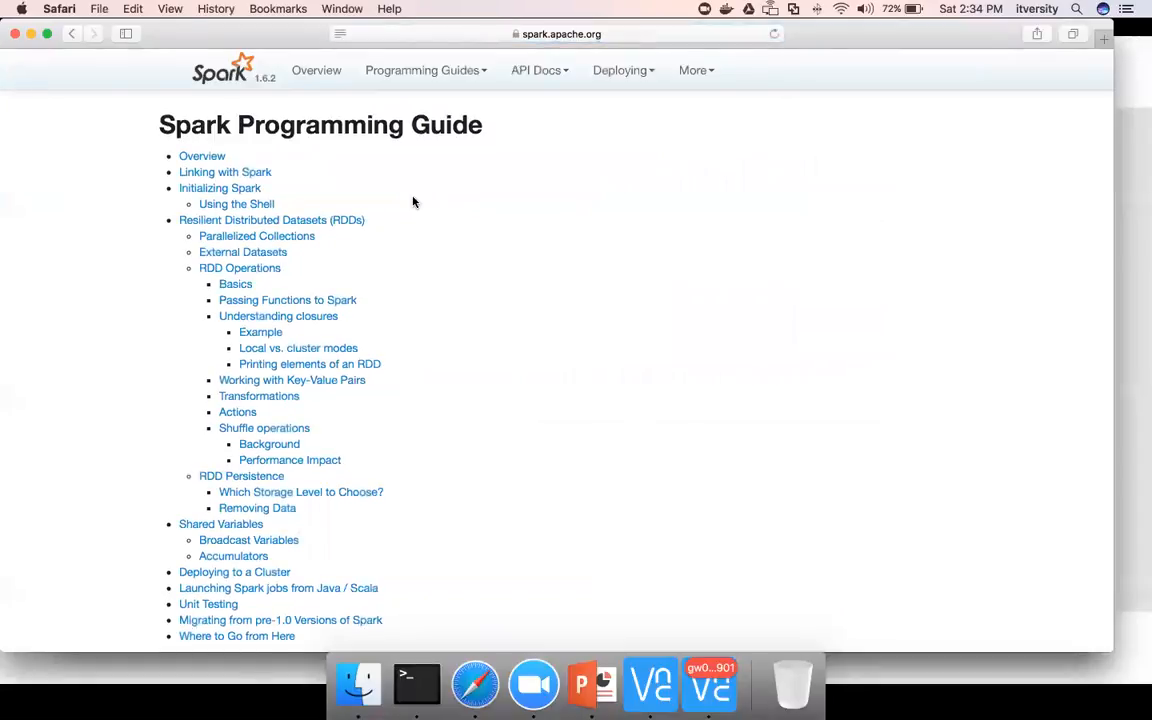
pyautogui.scroll(-3)
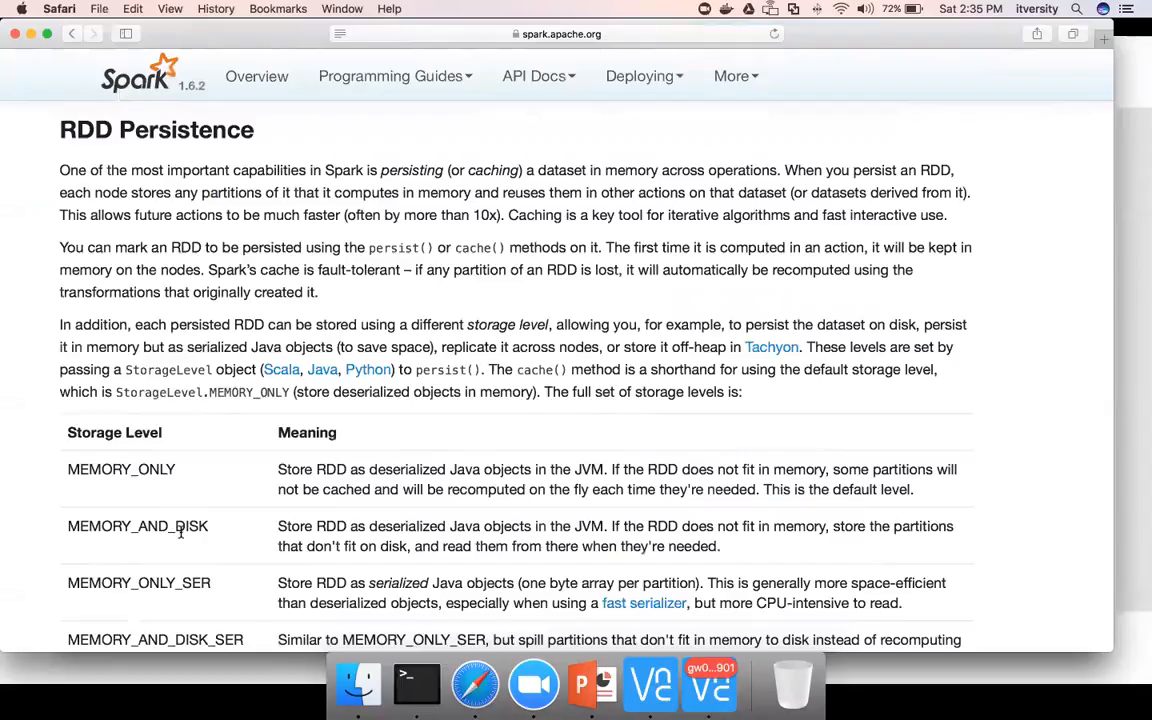
pyautogui.moveTo(336, 452)
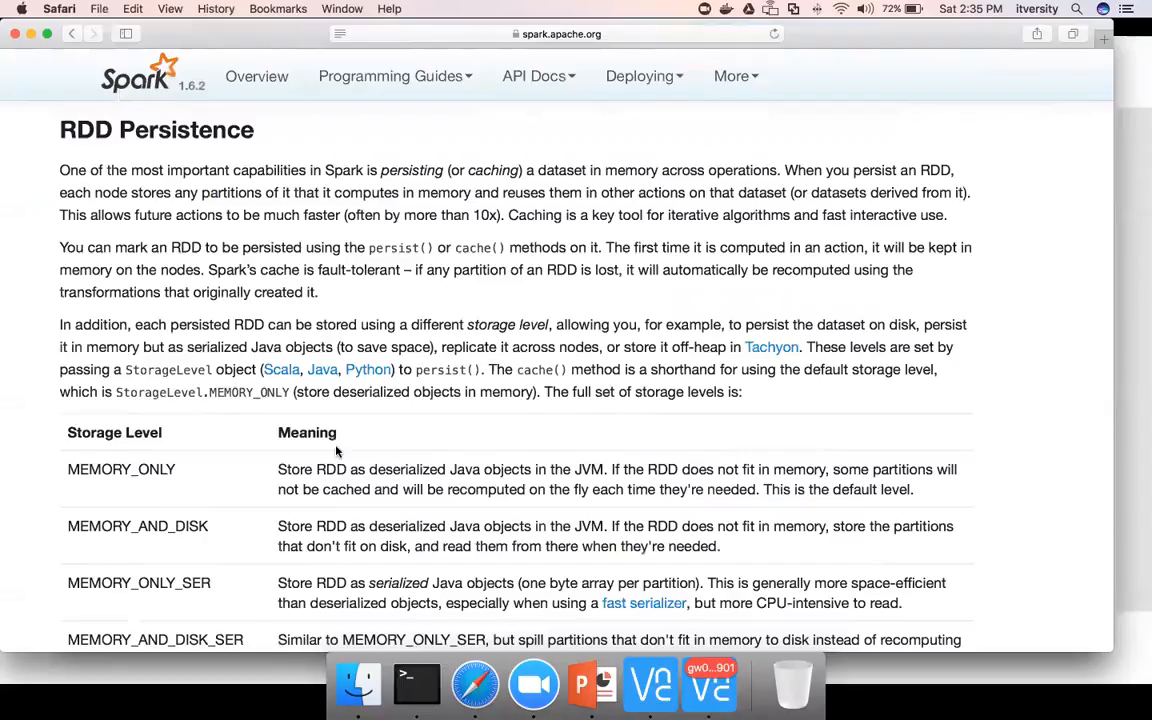
# - Switch to the Terminal SSH session on the gw01.itversity.com gateway
pyautogui.click(416, 684)
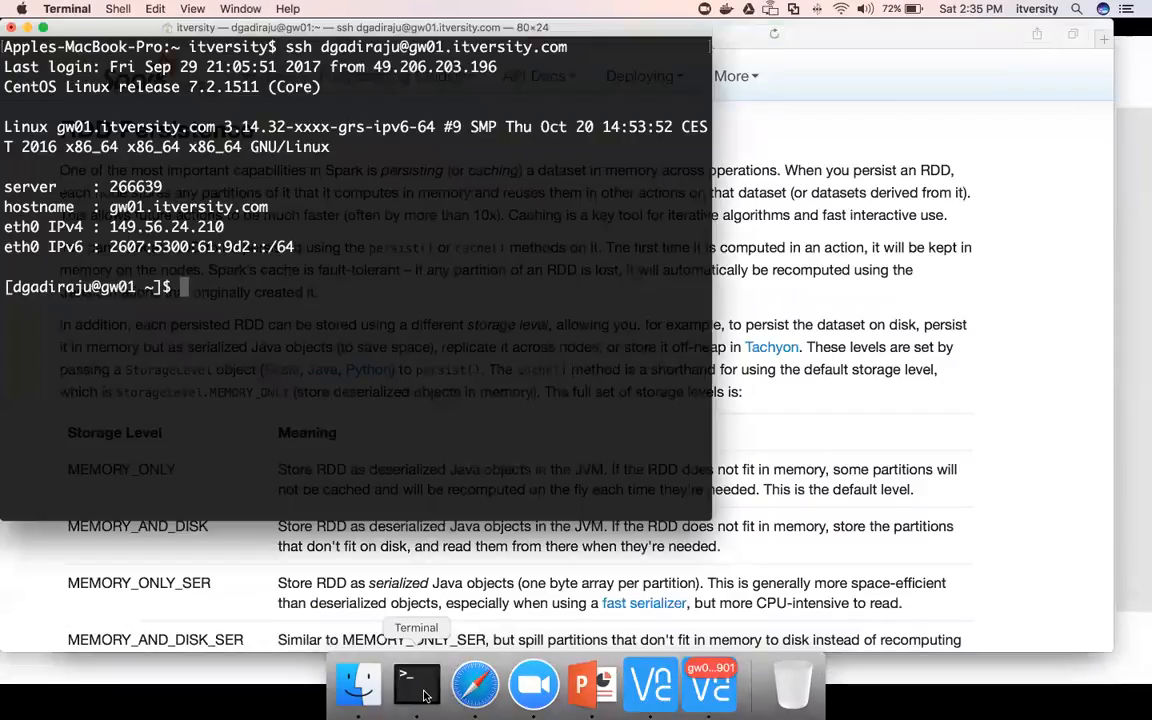
pyautogui.moveTo(476, 476)
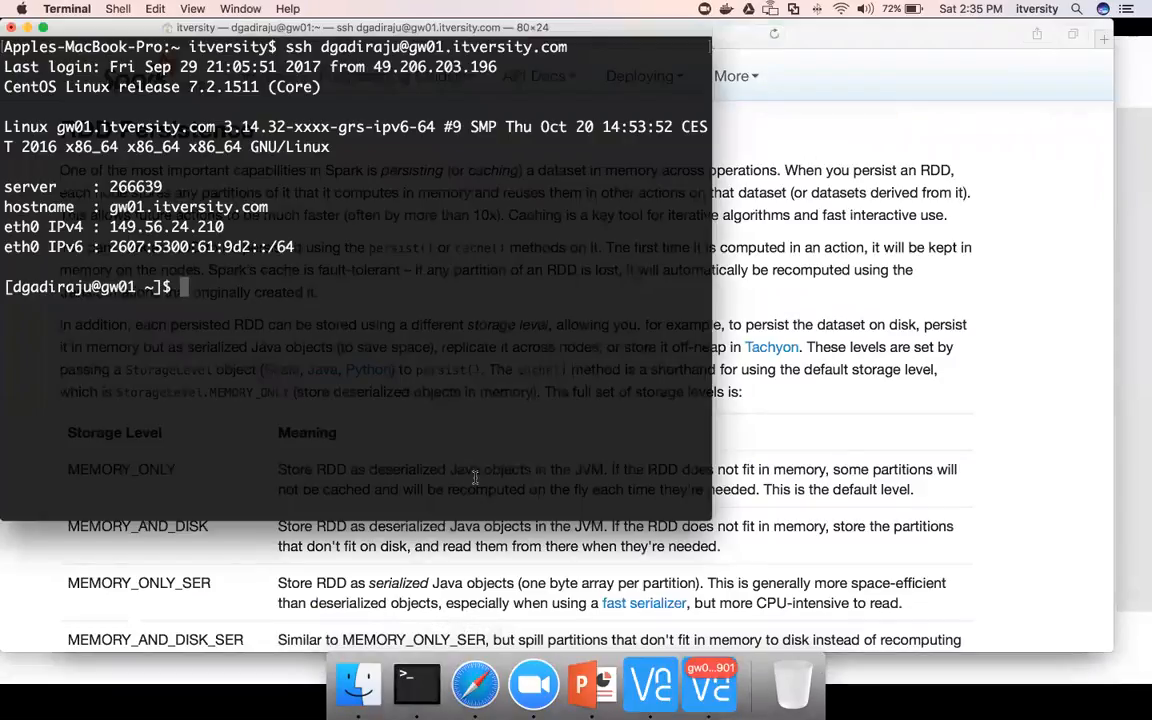
pyautogui.moveTo(432, 400)
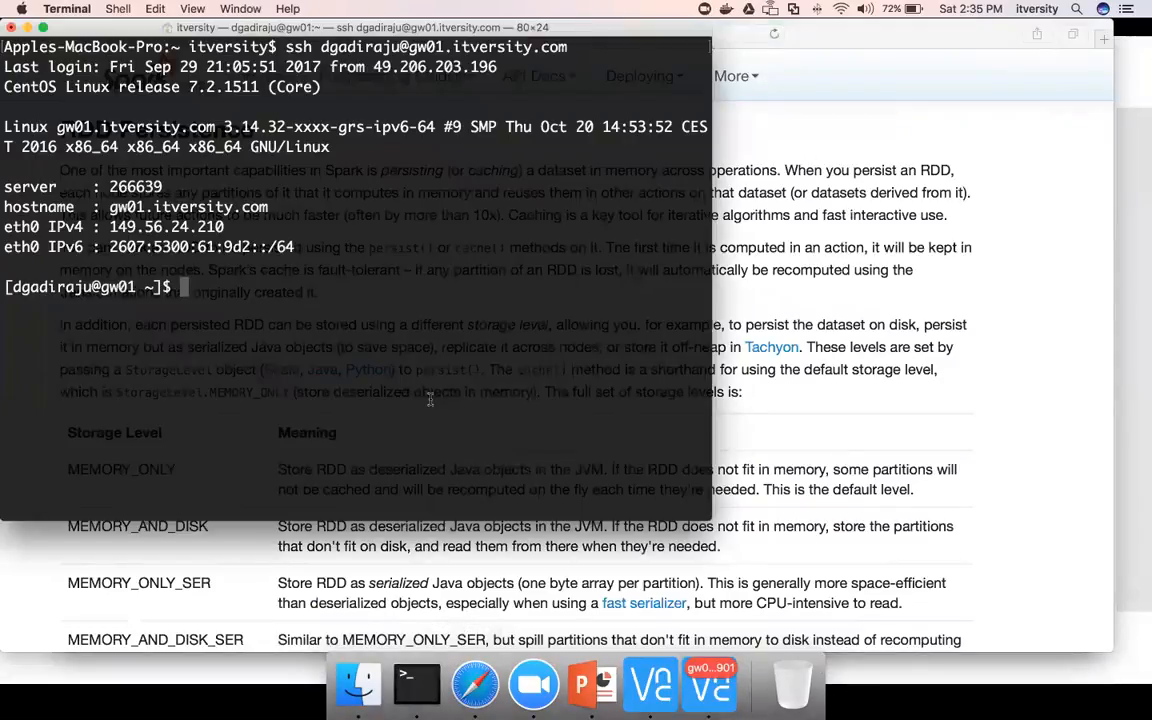
pyautogui.moveTo(796, 478)
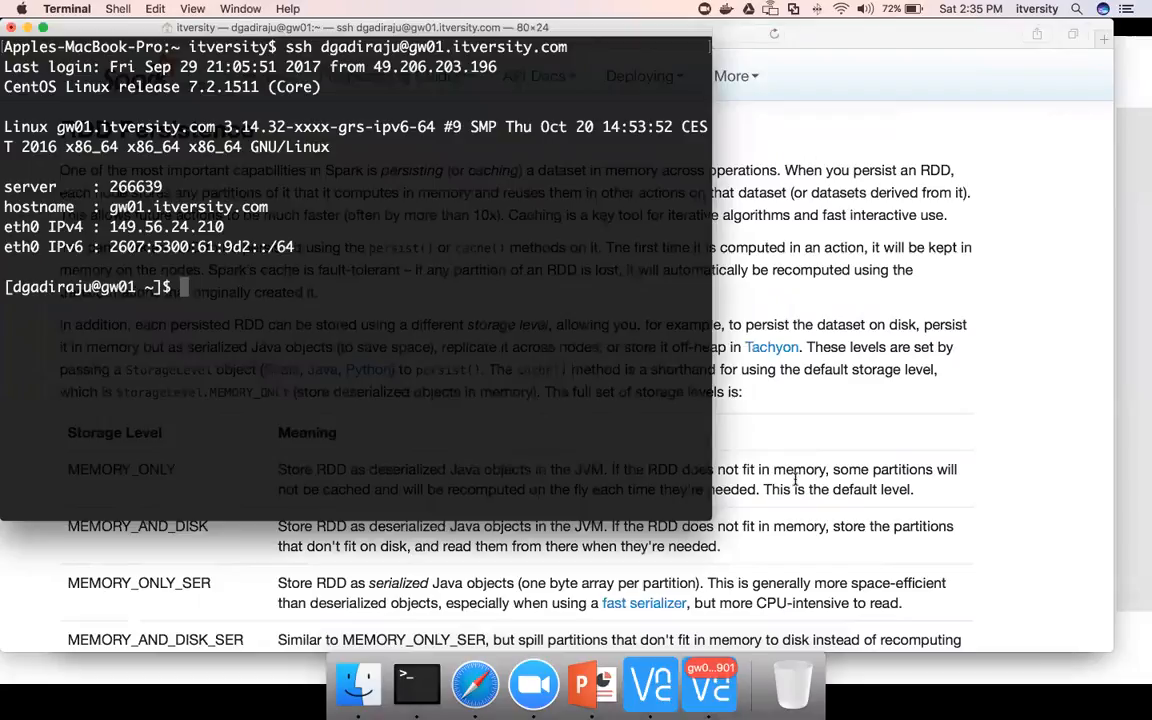
pyautogui.moveTo(1076, 586)
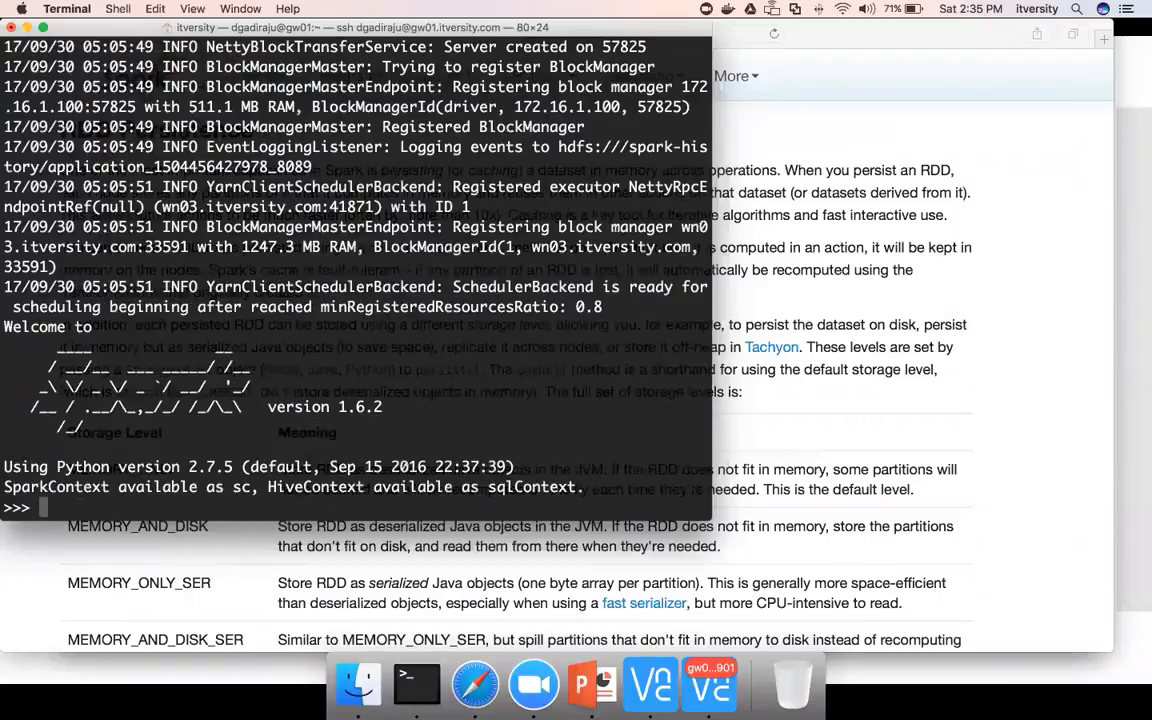
# - Run orders = sc.textFile("/public/retail_db/orders") to create the orders RDD
pyautogui.write('orde')
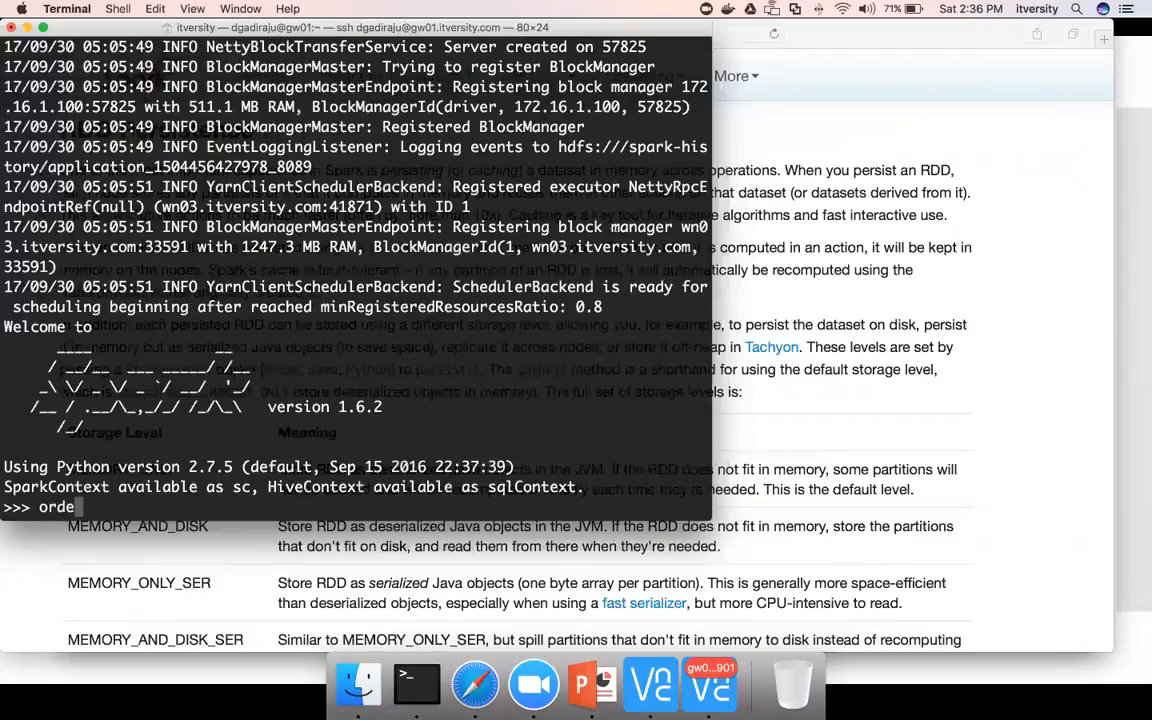
pyautogui.write('s =')
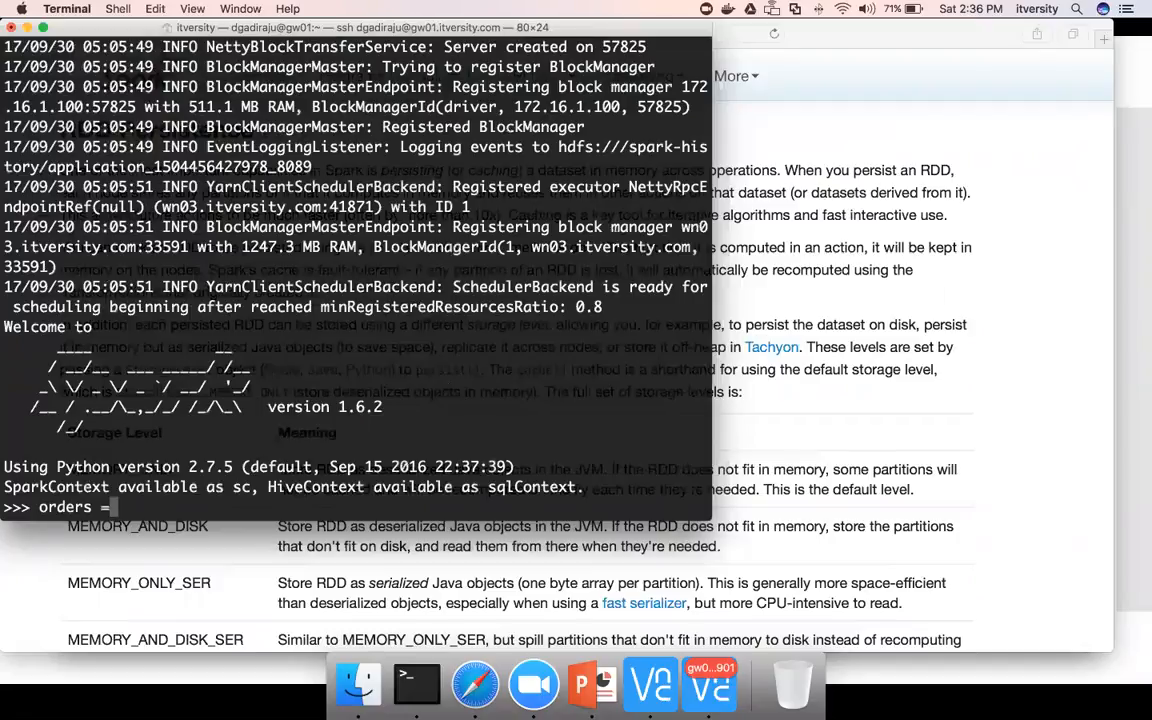
pyautogui.write('sc.te')
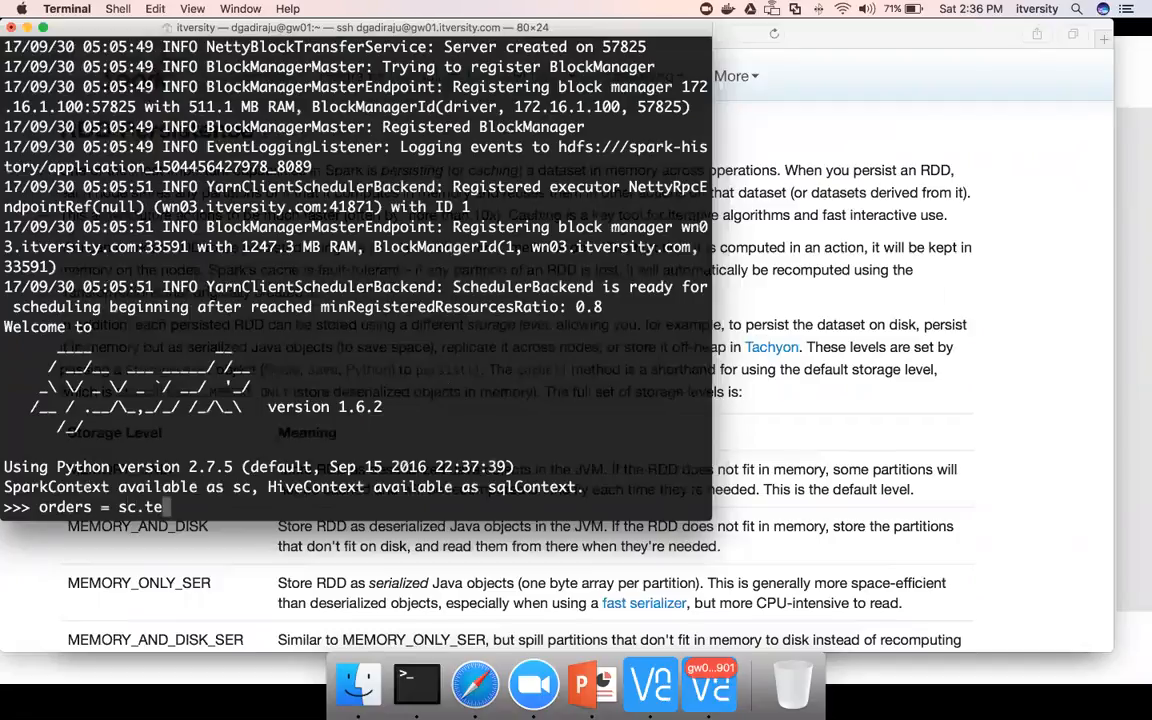
pyautogui.write('xtFile')
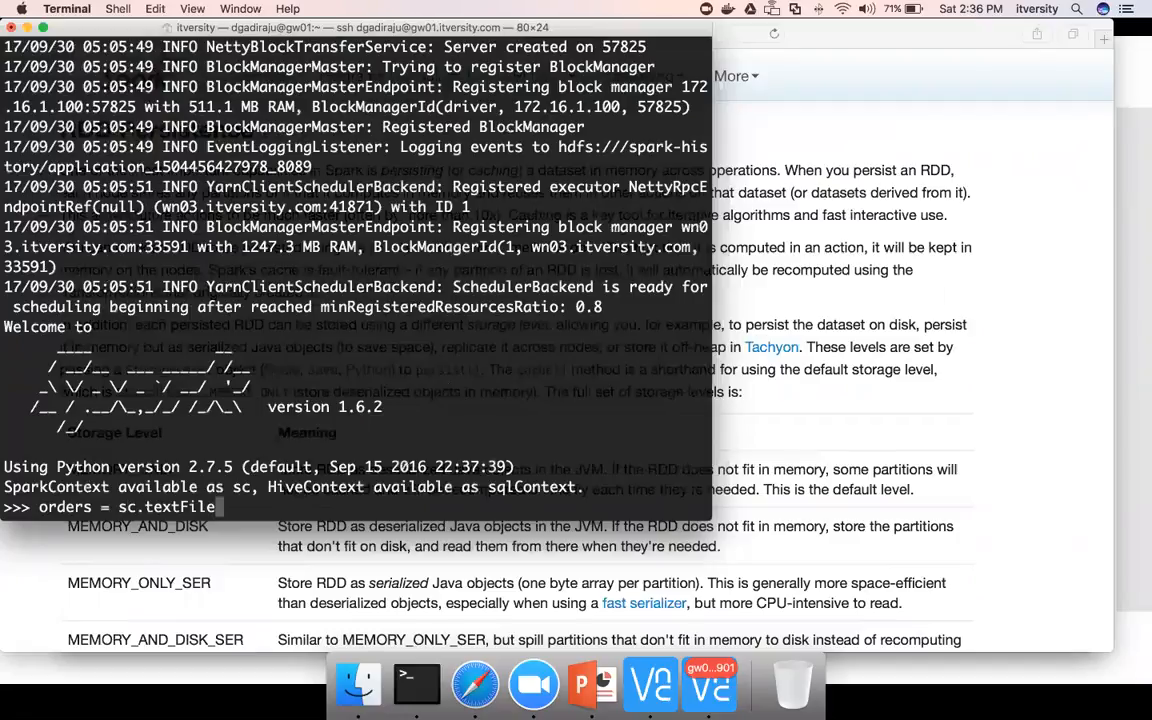
pyautogui.write('("/')
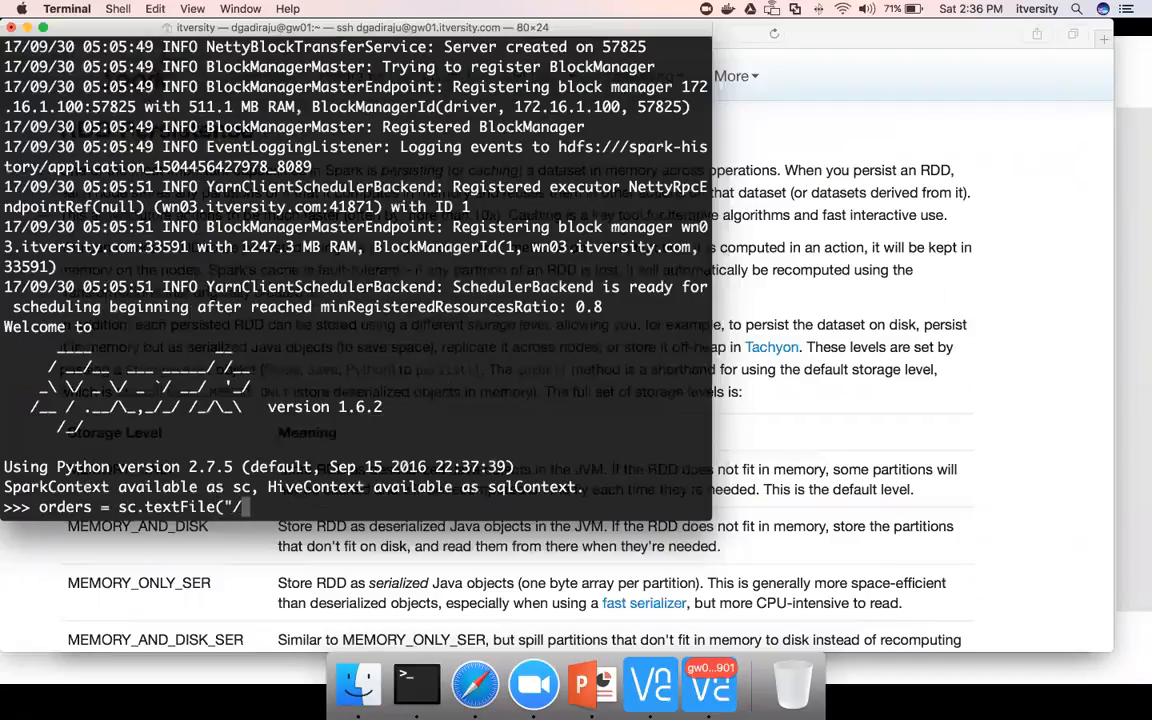
pyautogui.write('public')
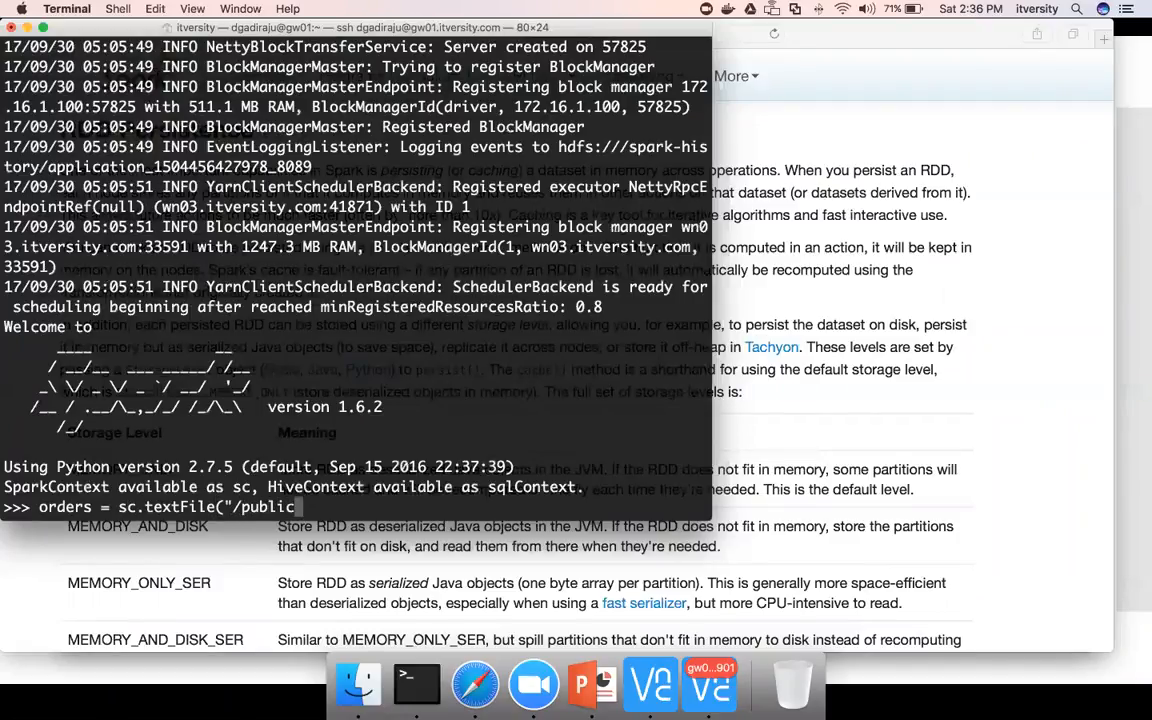
pyautogui.write('/')
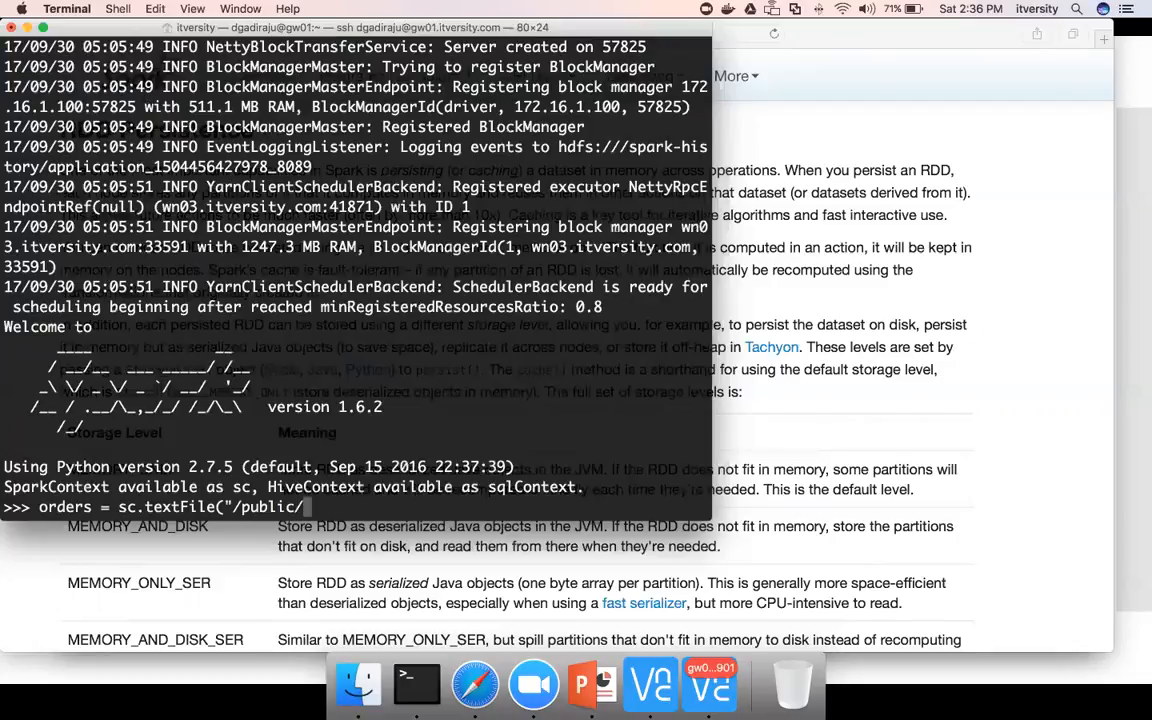
pyautogui.write('retail_db/')
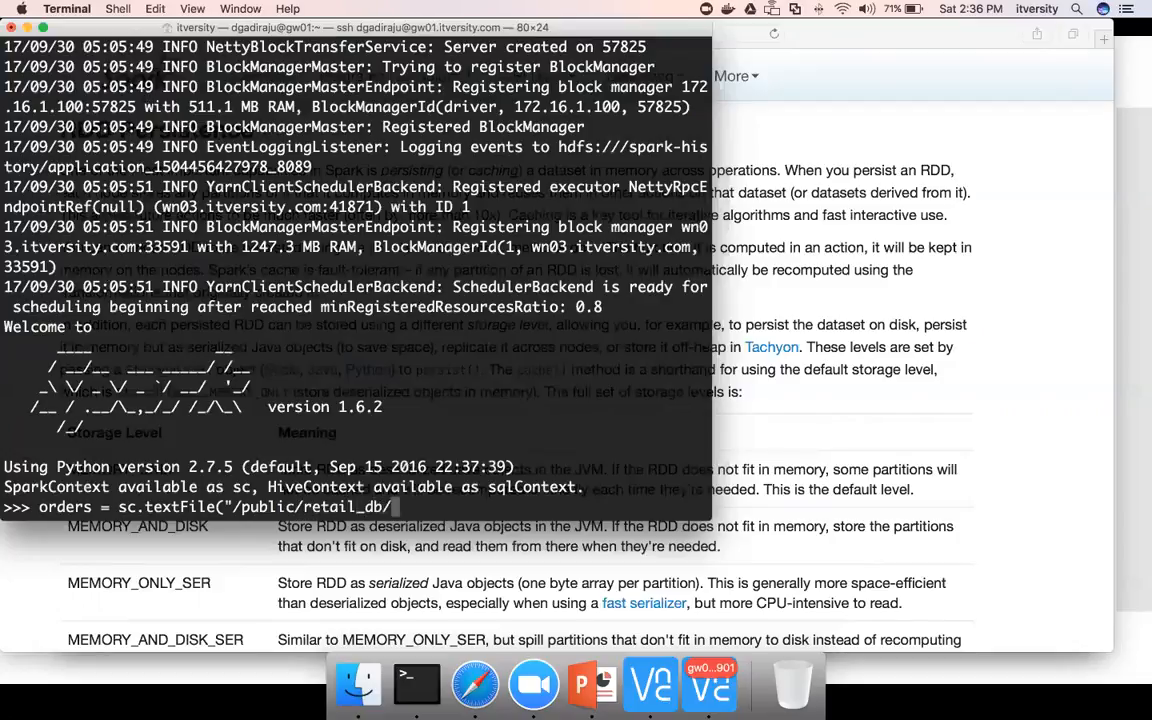
pyautogui.write('orders")')
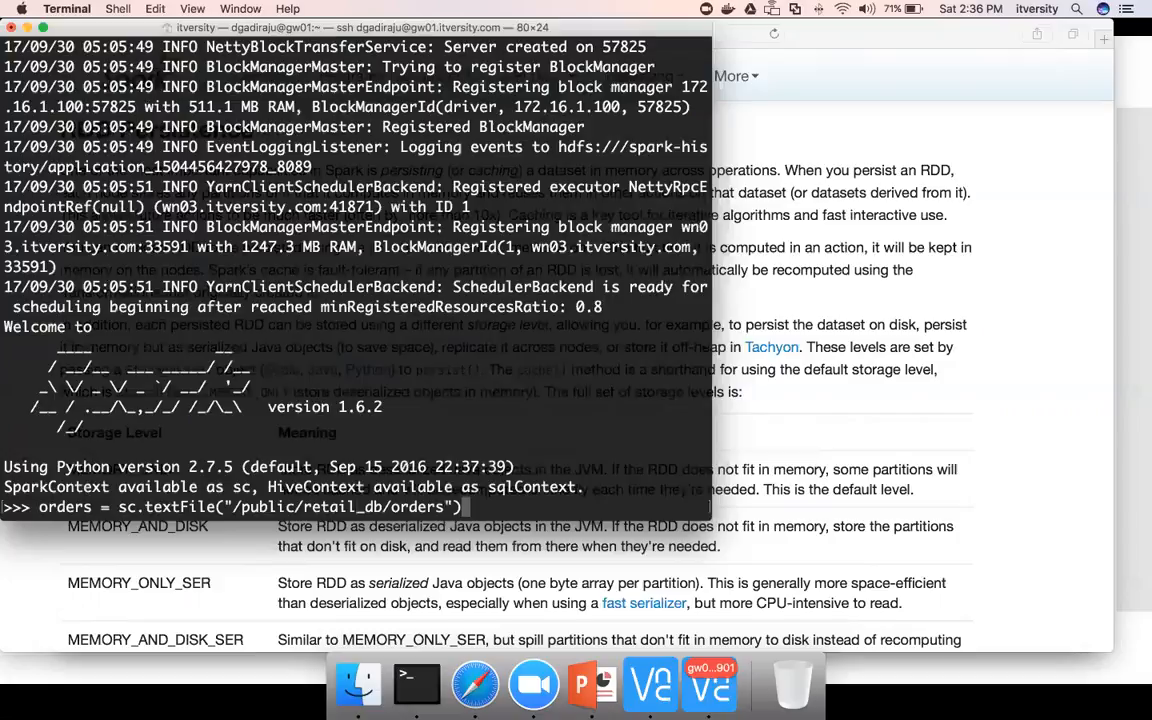
pyautogui.press('Return')
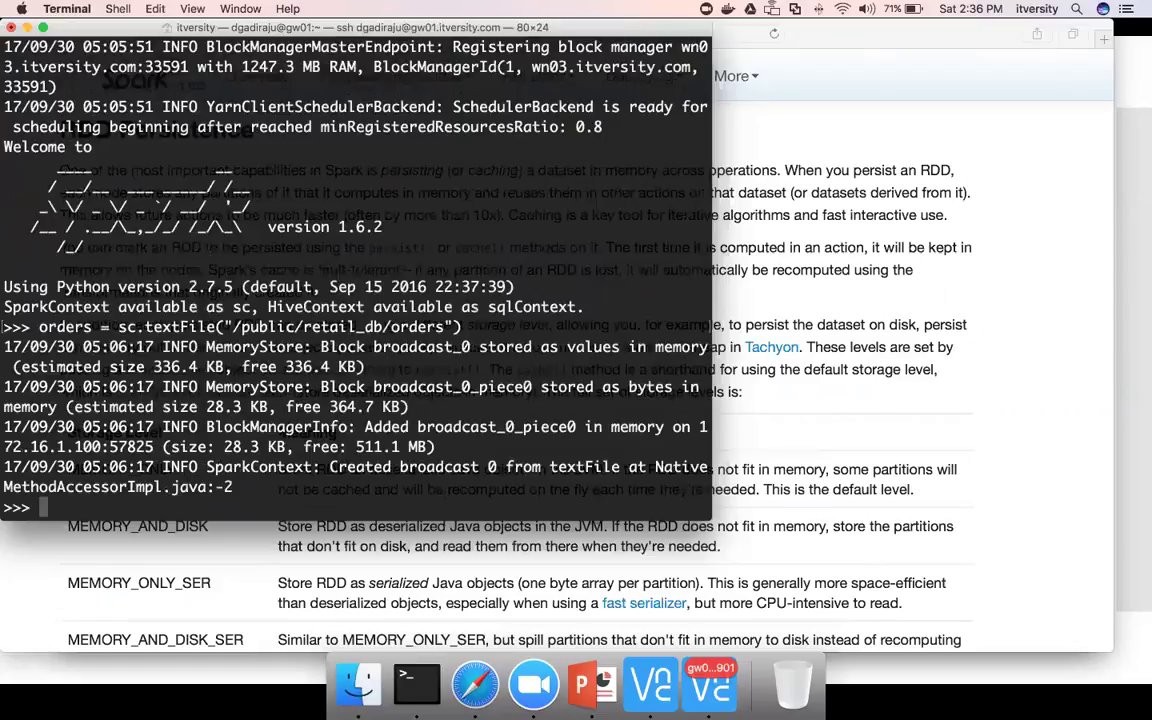
# - Enter orders.first at the prompt to peek at the orders RDD
pyautogui.write('order')
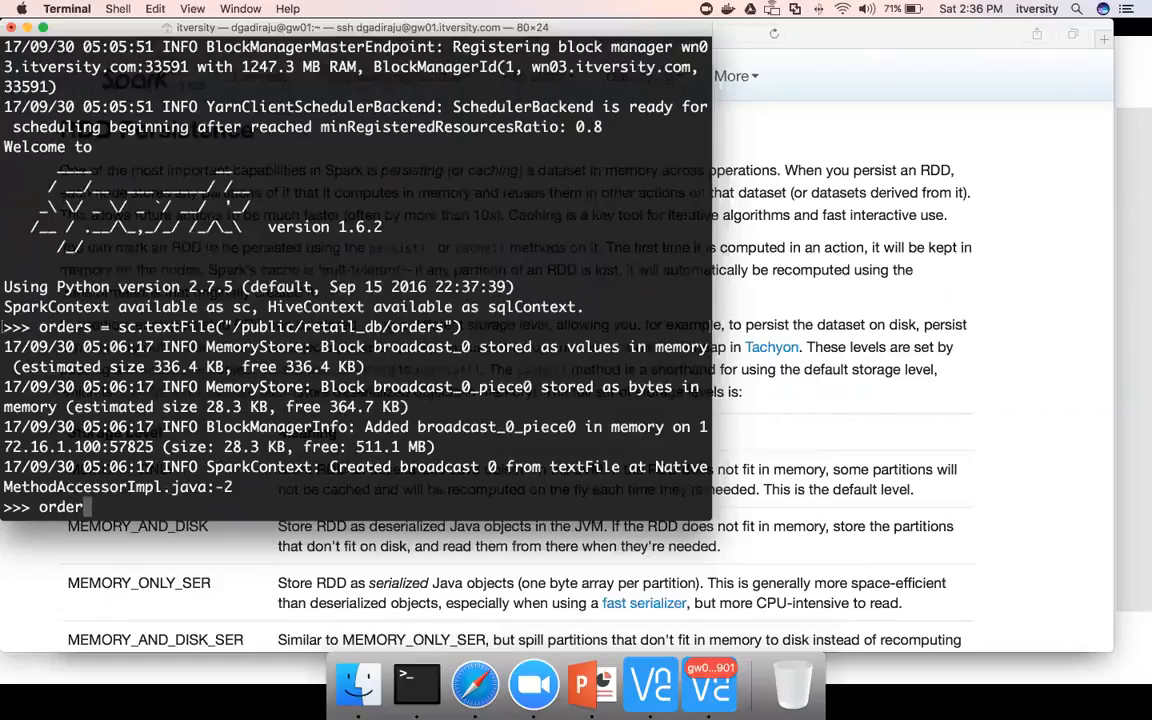
pyautogui.write('.fris')
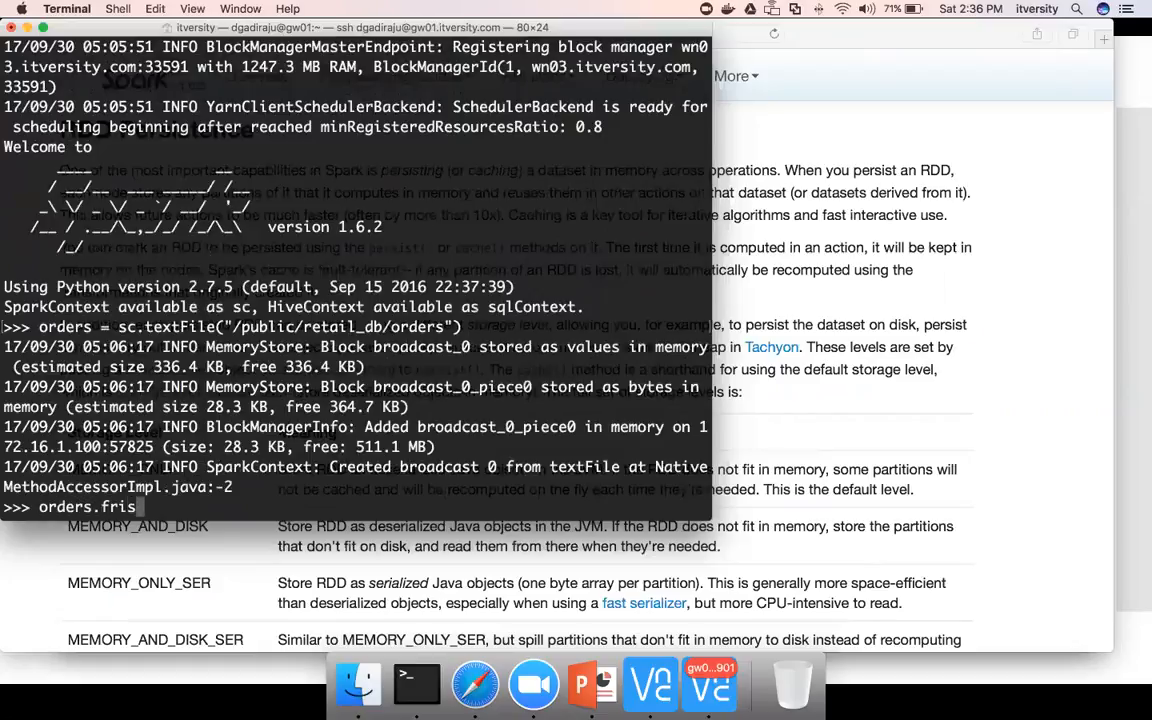
pyautogui.write('t')
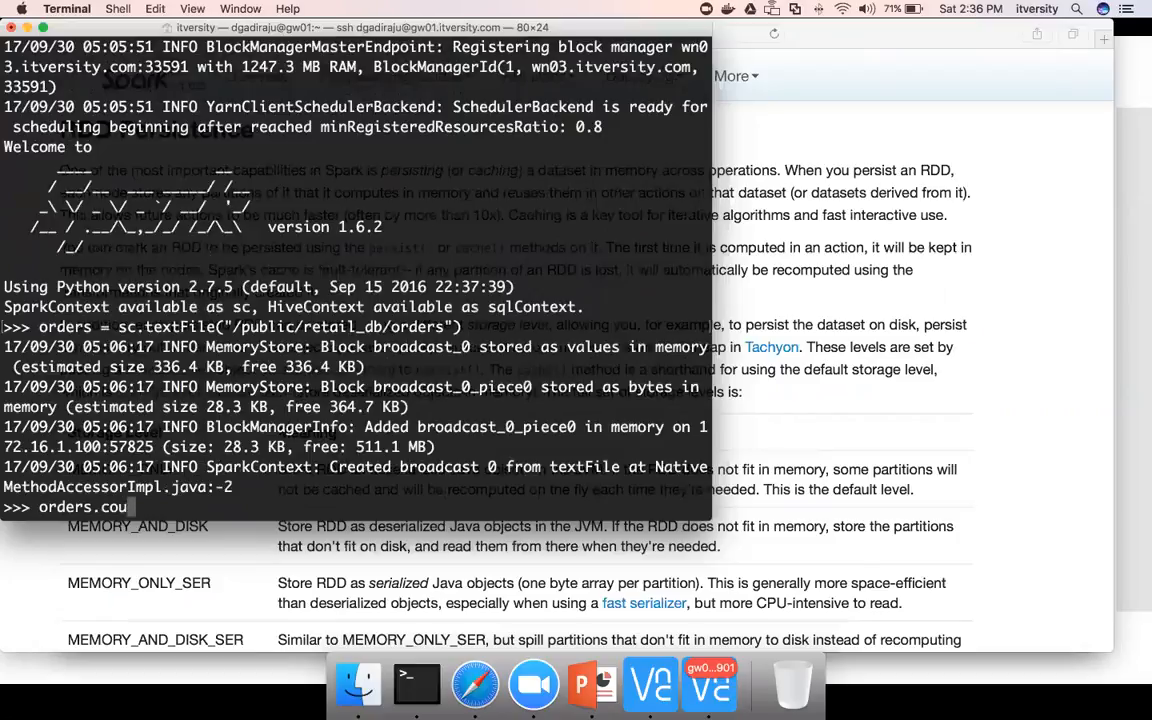
pyautogui.write('t')
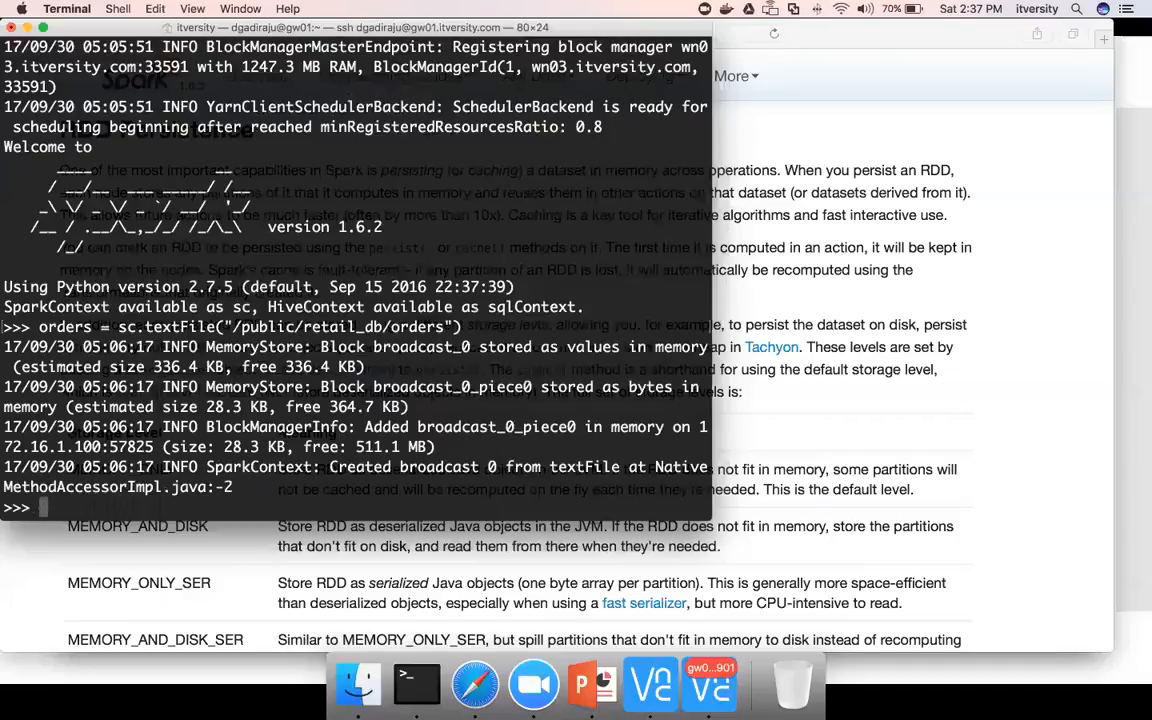
# - Begin the 'from pyspark import' line for StorageLevel at the >>> prompt
pyautogui.write('from pys')
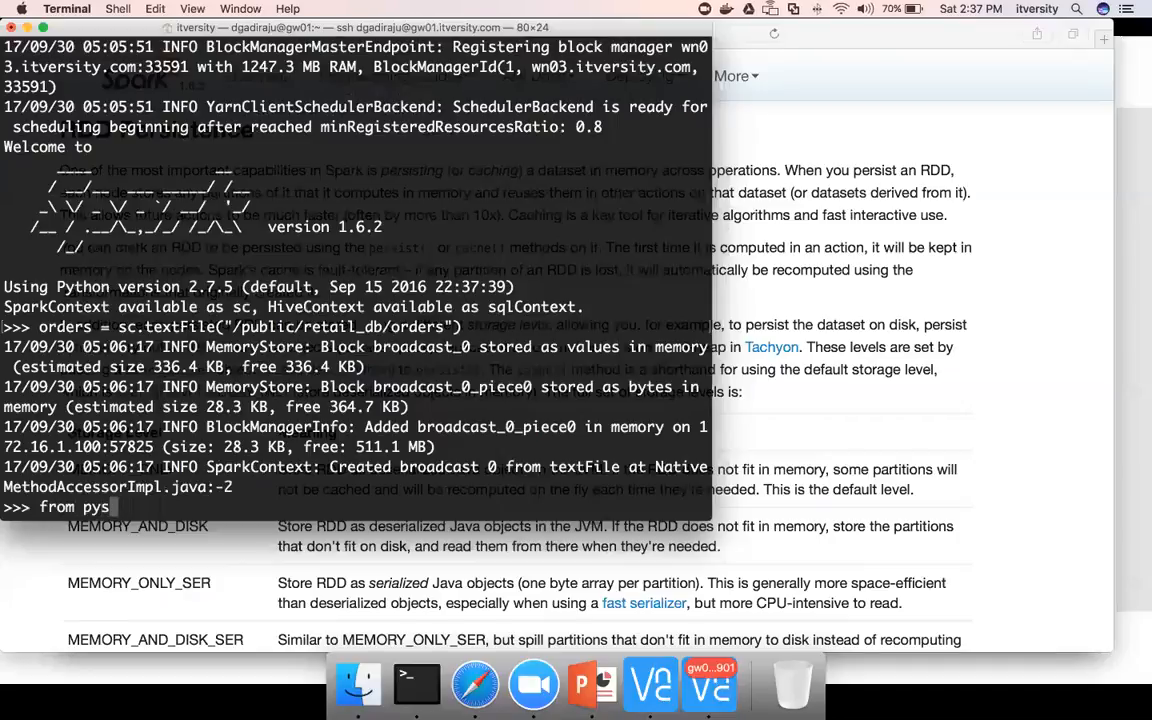
pyautogui.write('park')
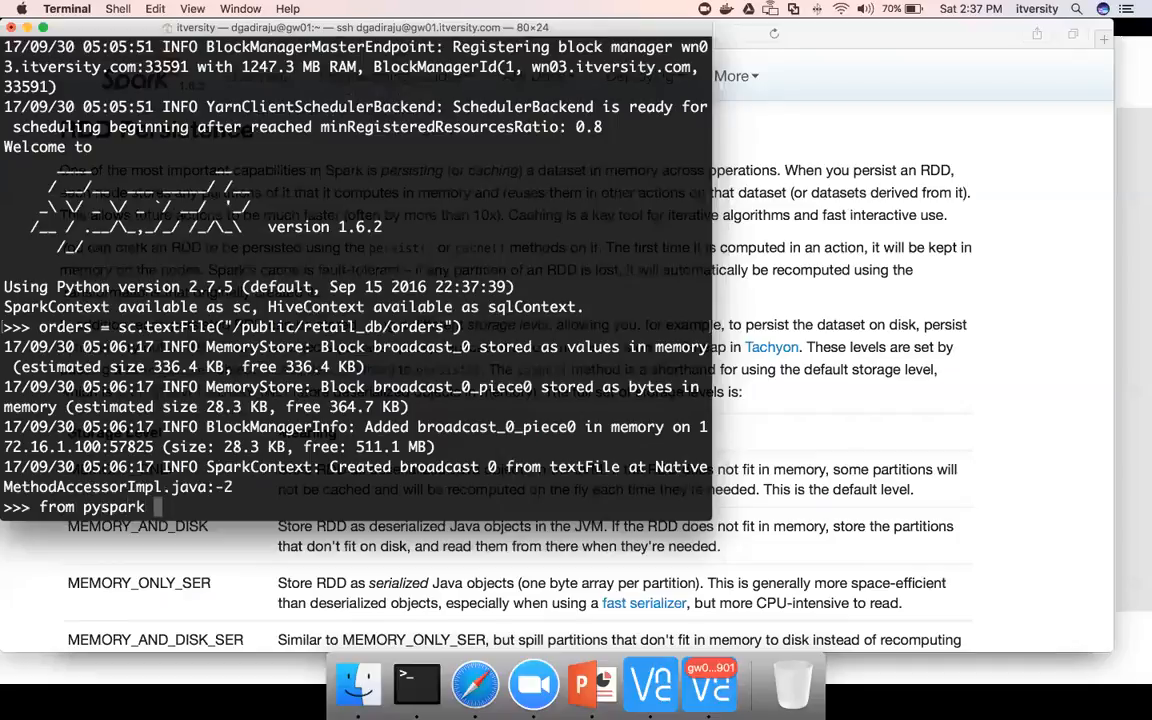
pyautogui.write('import')
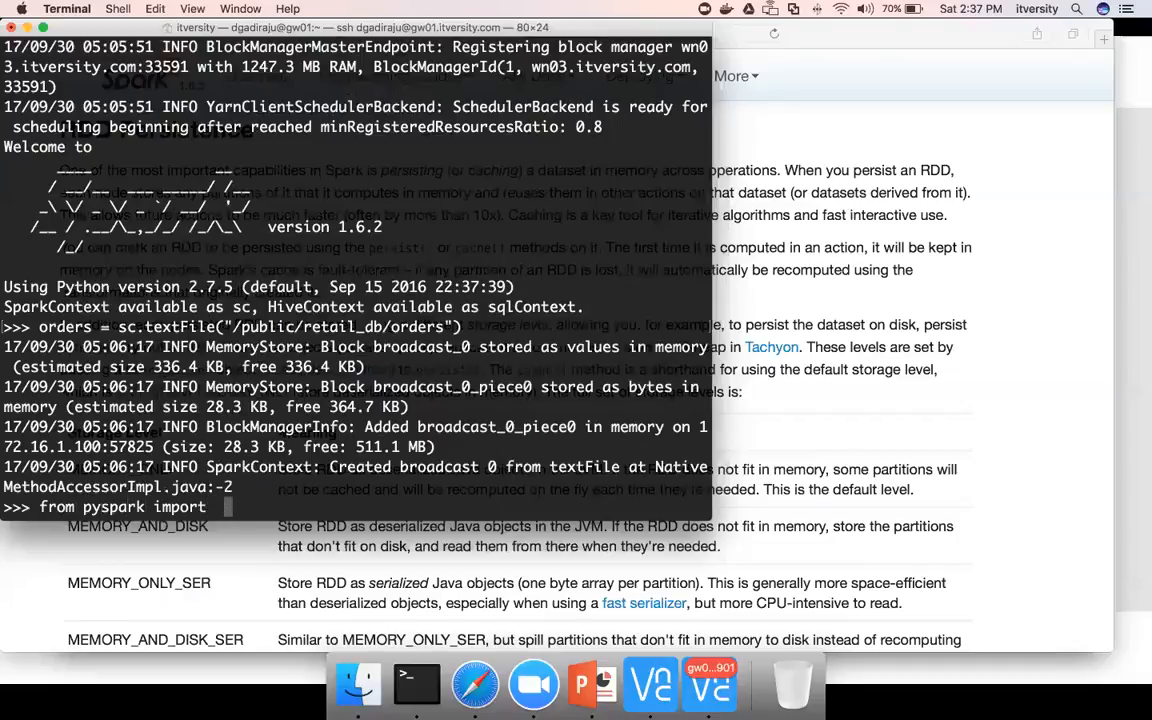
pyautogui.write('Stro')
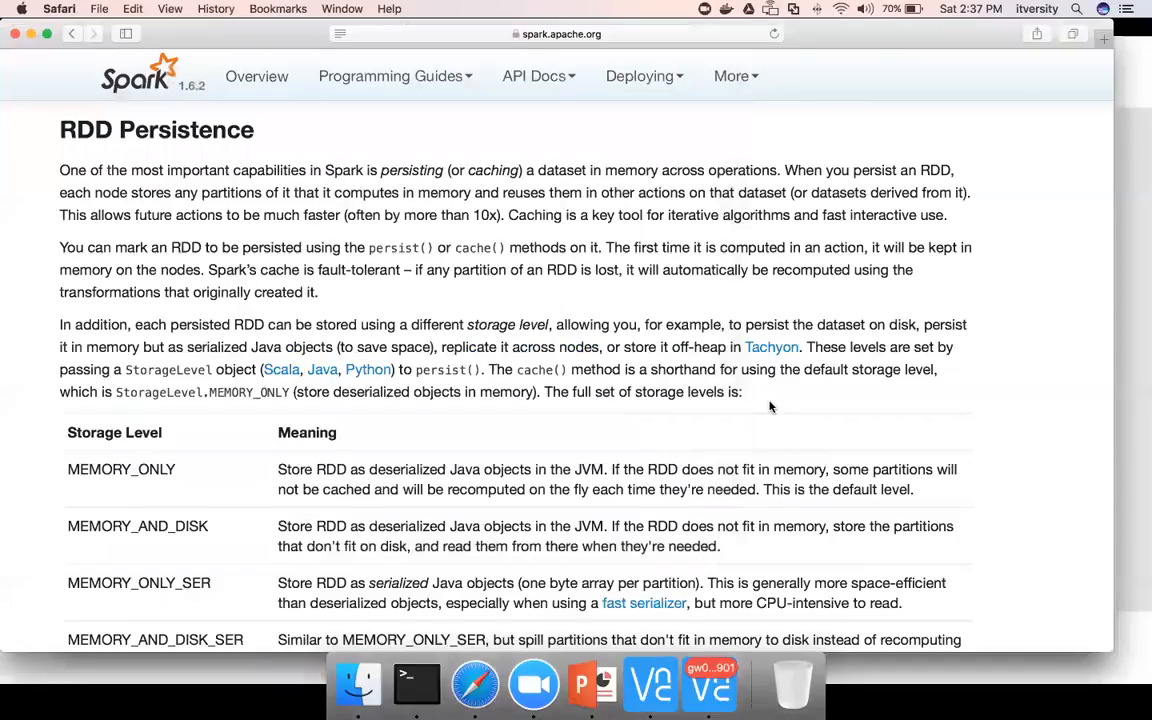
# - Scroll the Spark docs down through the storage-level table to OFF_HEAP
pyautogui.scroll(-3)
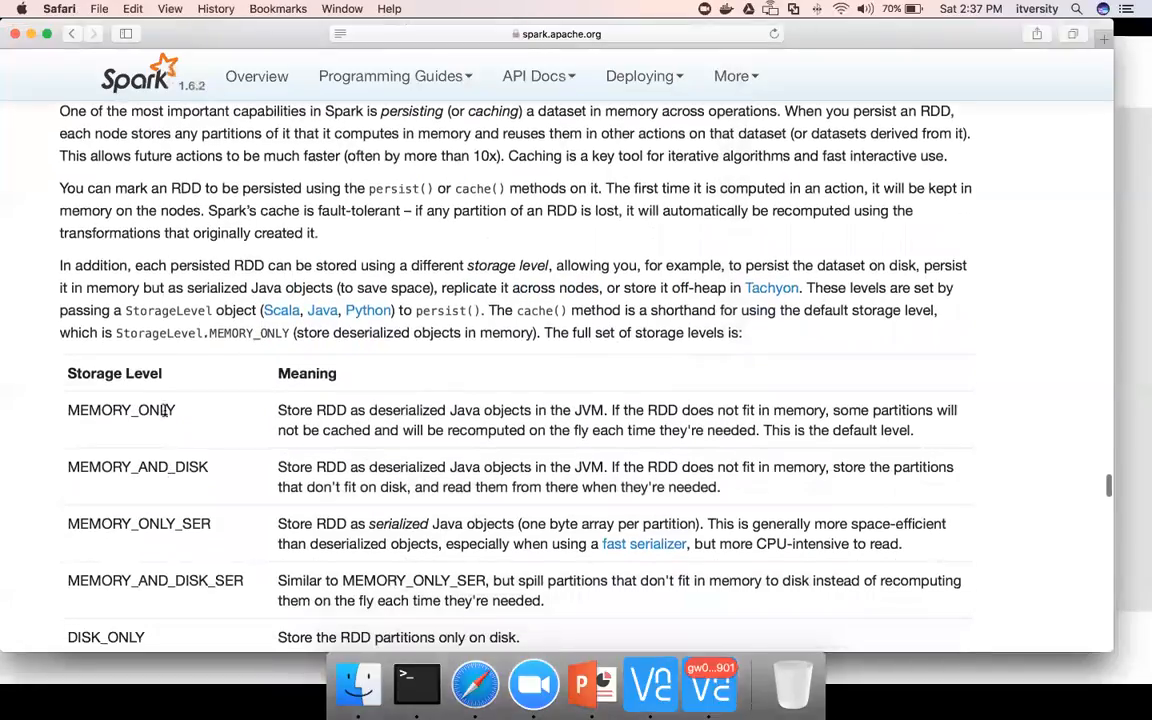
pyautogui.scroll(-3)
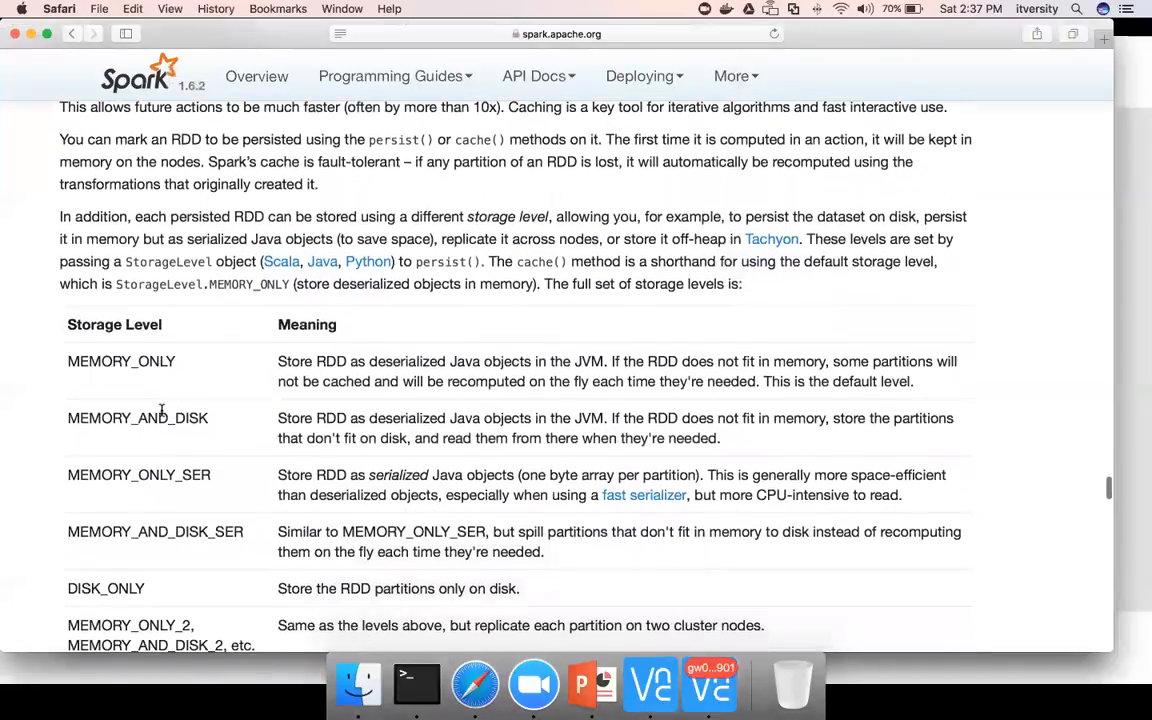
pyautogui.scroll(-3)
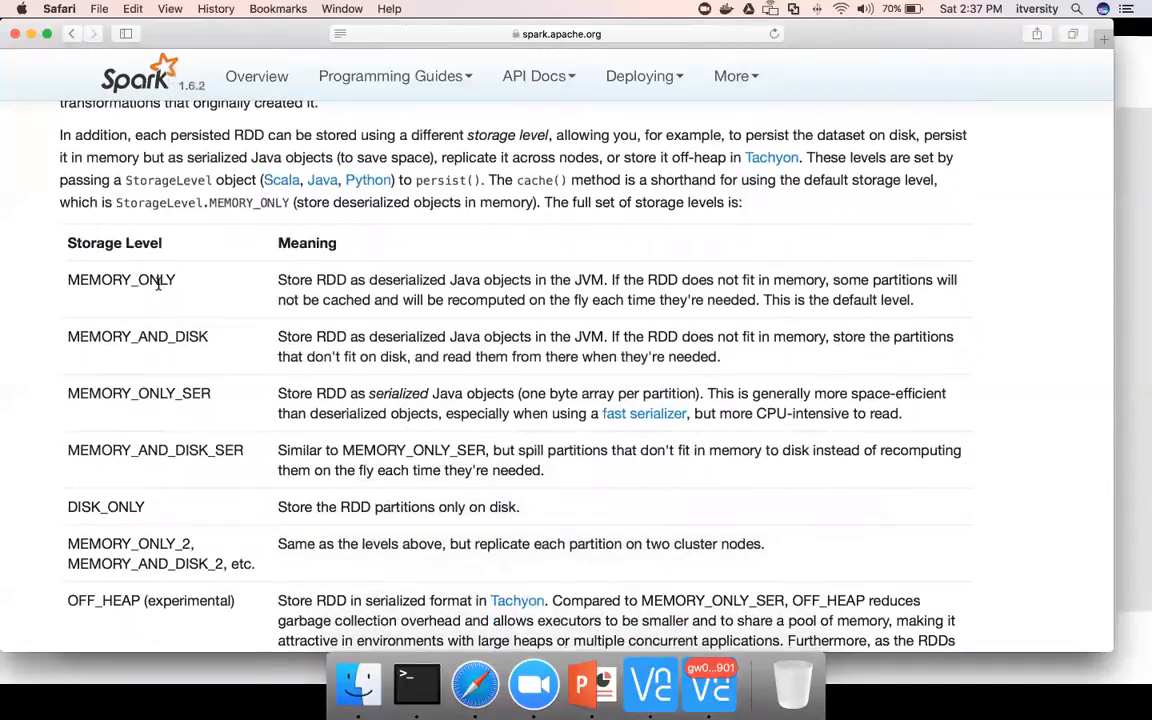
# - Import StorageLevel in the PySpark shell and start typing orders.persis, then return to the docs
pyautogui.click(416, 684)
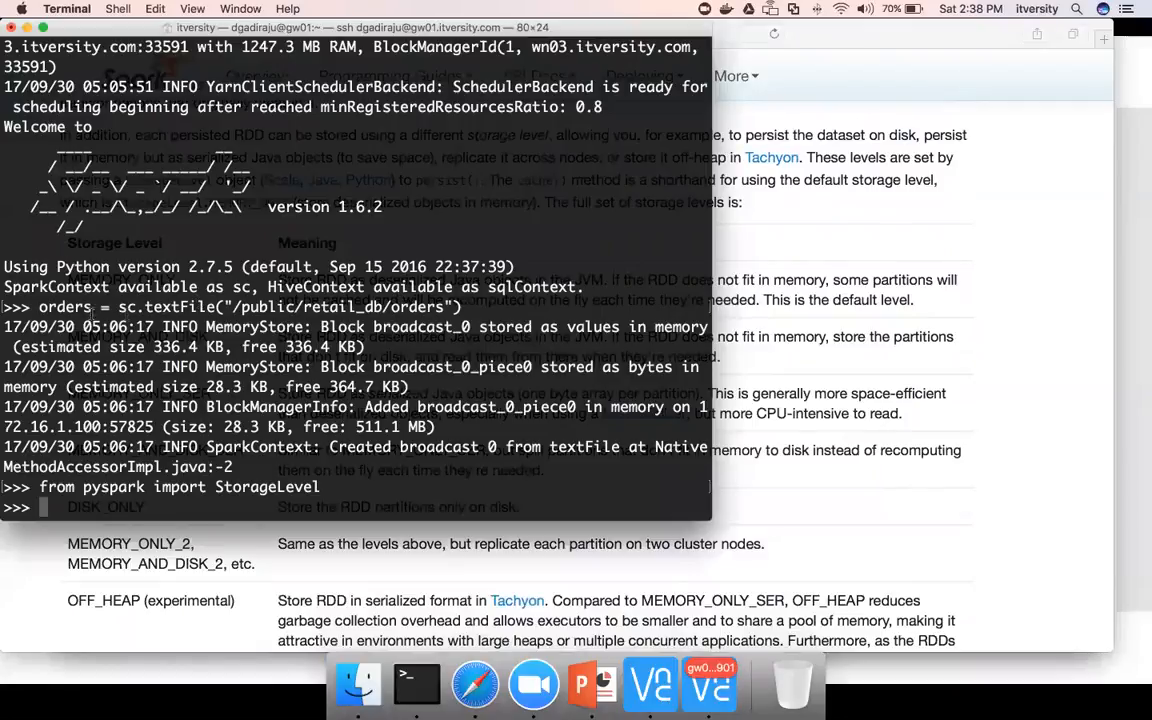
pyautogui.write('ordr')
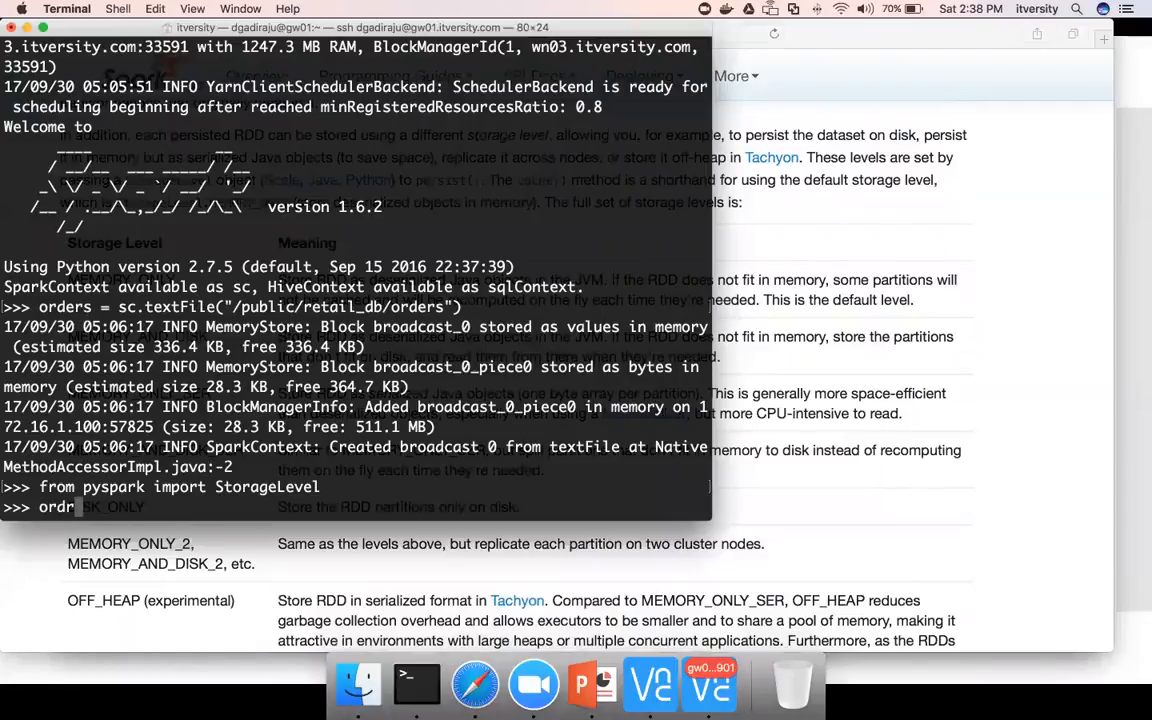
pyautogui.write('orders.persis')
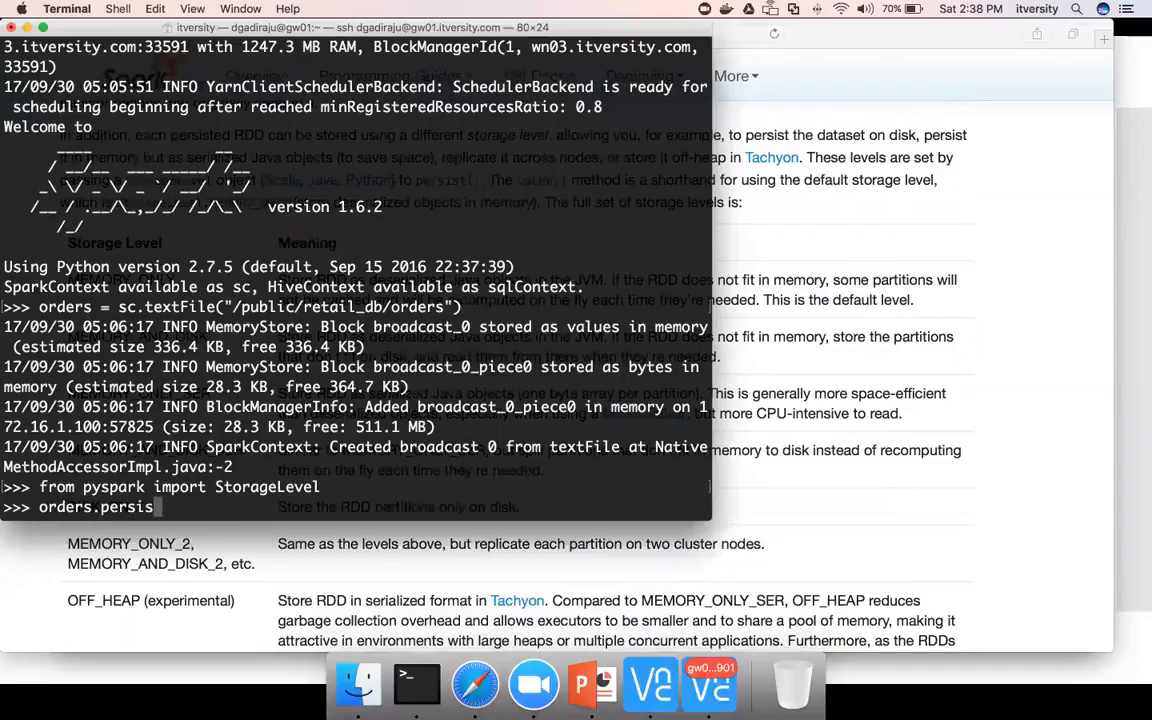
pyautogui.click(476, 684)
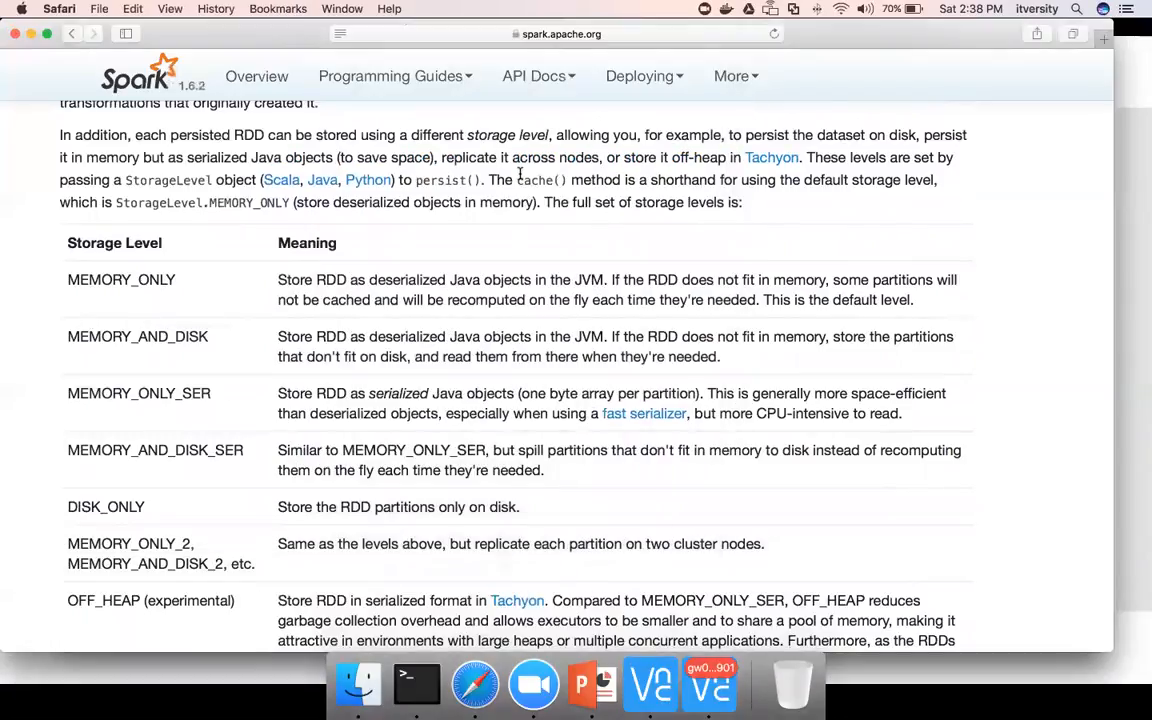
# - Scroll the RDD persistence docs to the cache() explanation, selecting the MEMORY_AND_DISK level name
pyautogui.scroll(3)
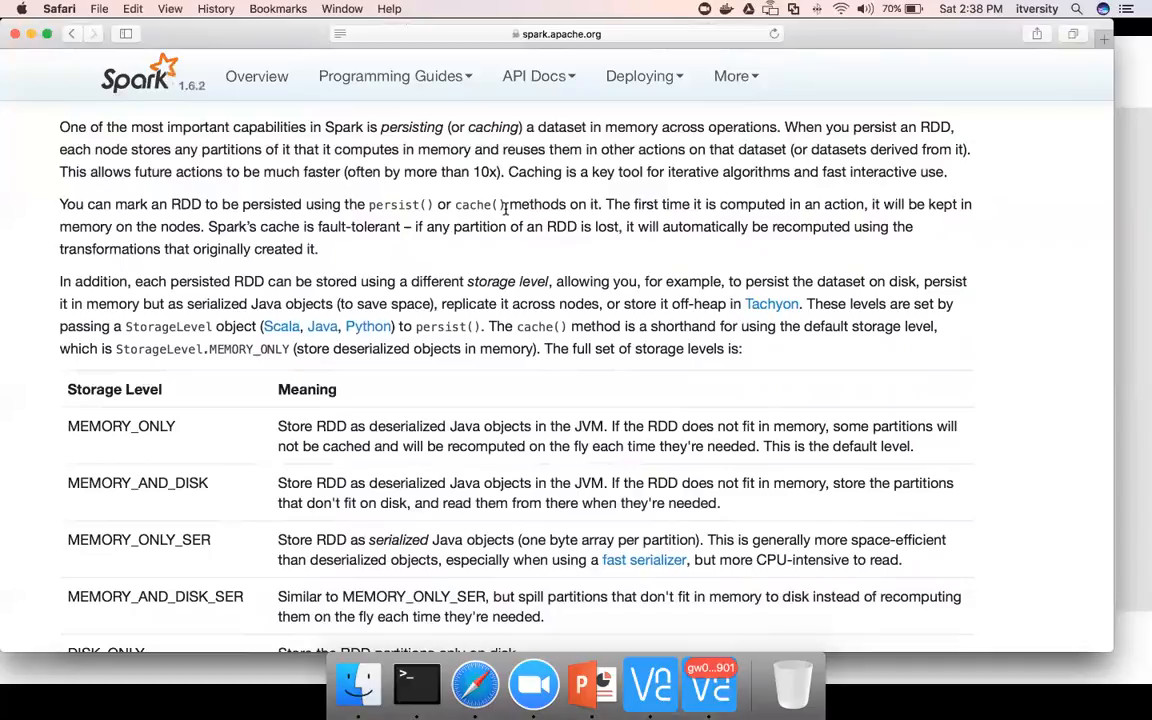
pyautogui.moveTo(322, 414)
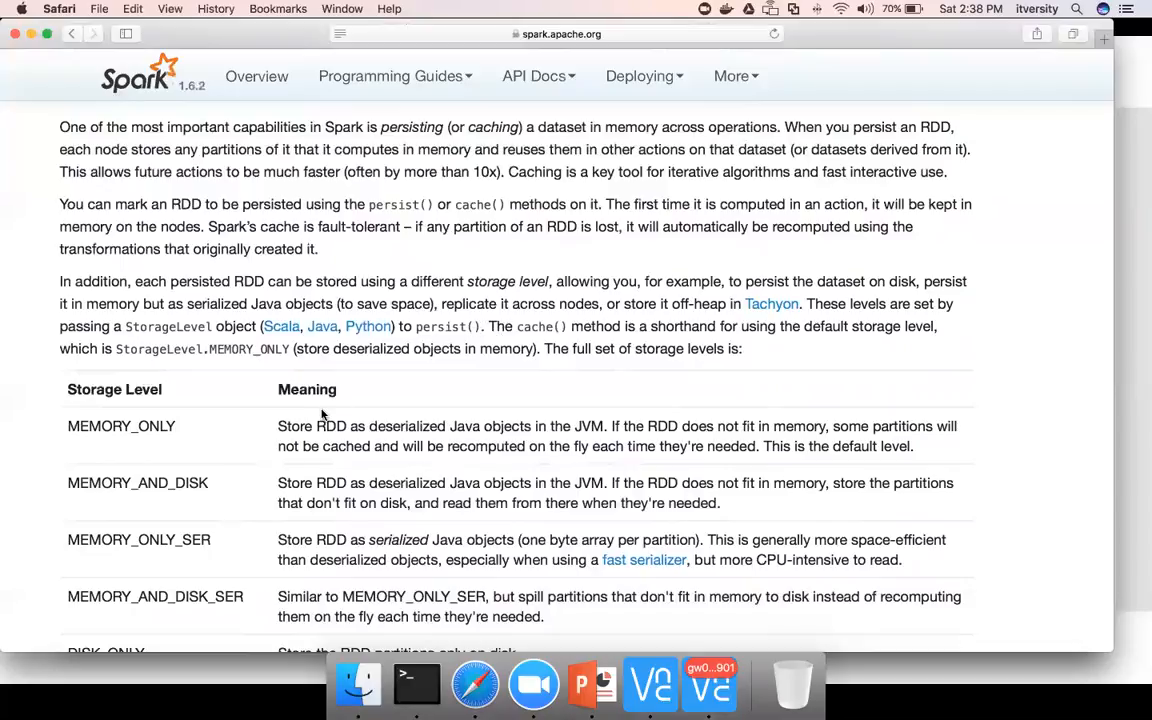
pyautogui.scroll(-3)
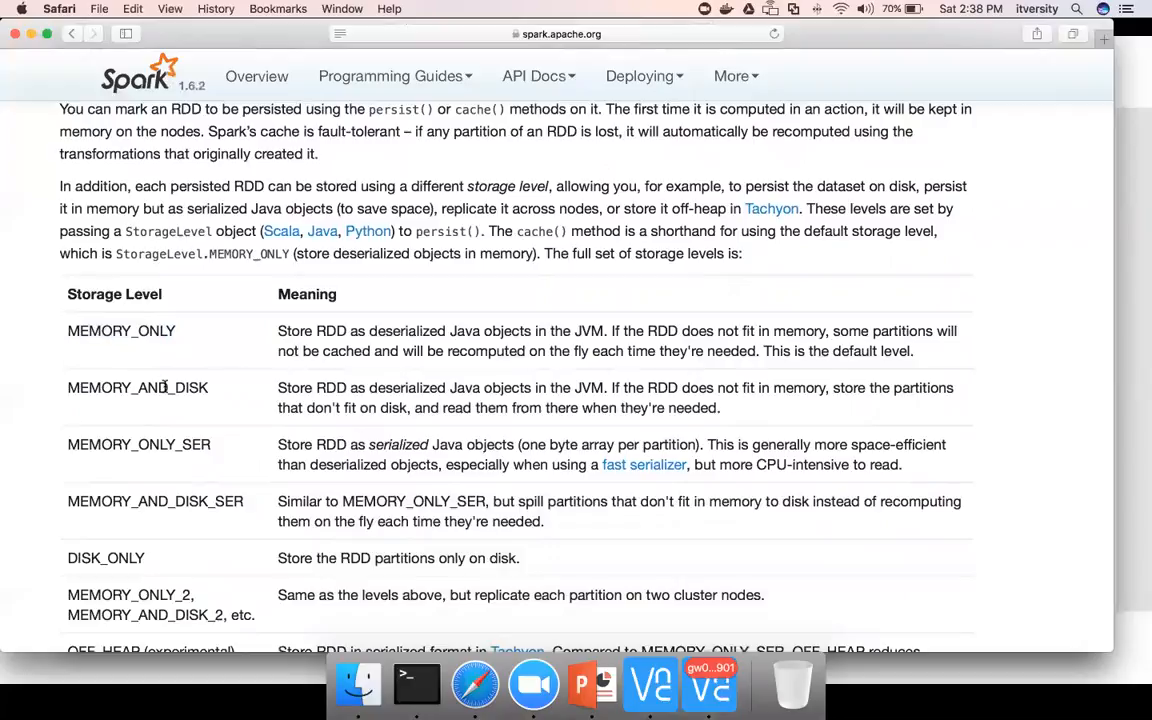
pyautogui.doubleClick(138, 444)
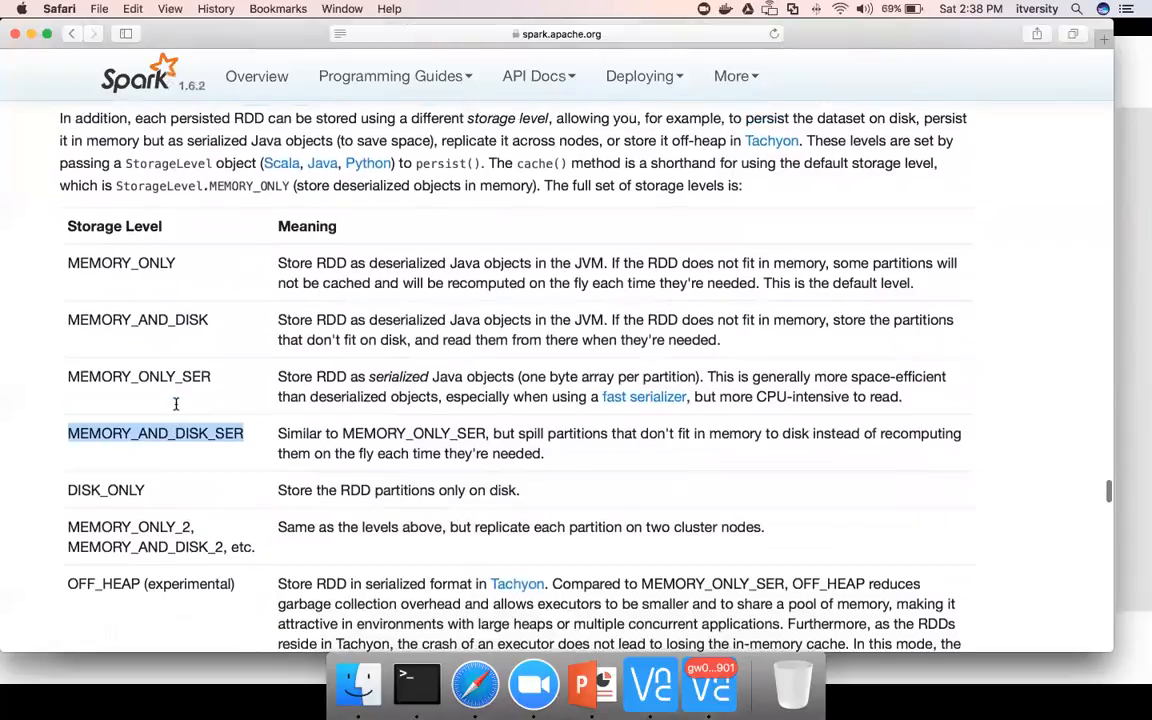
pyautogui.scroll(3)
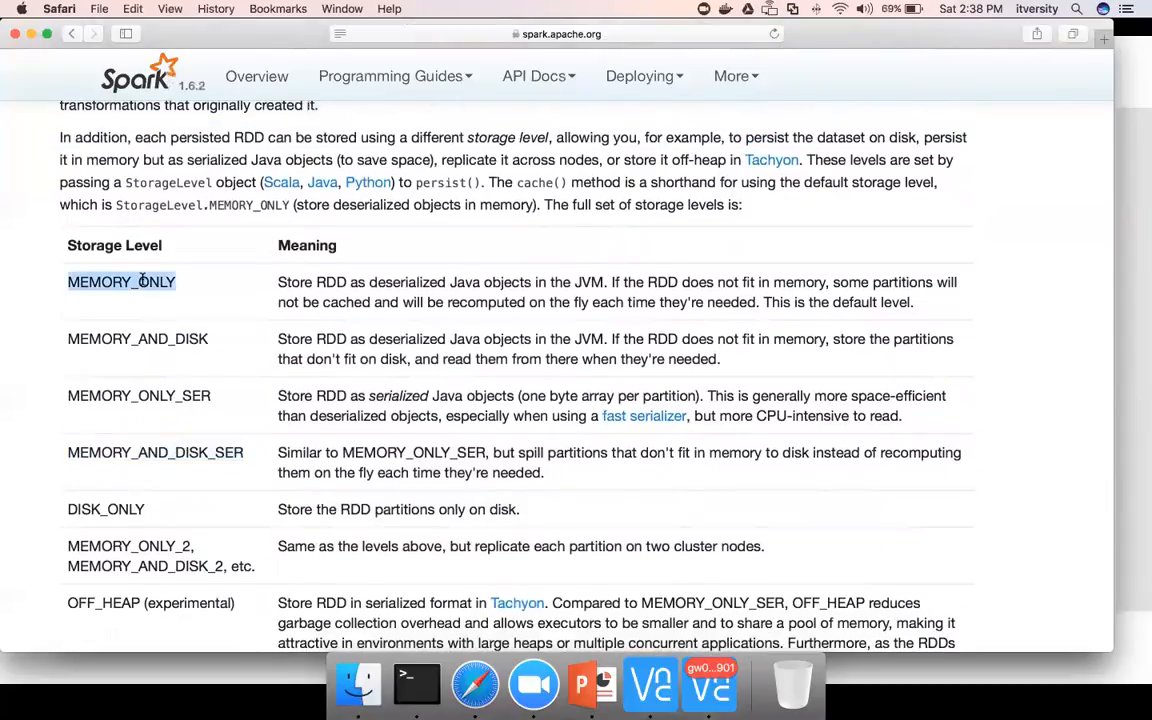
pyautogui.scroll(3)
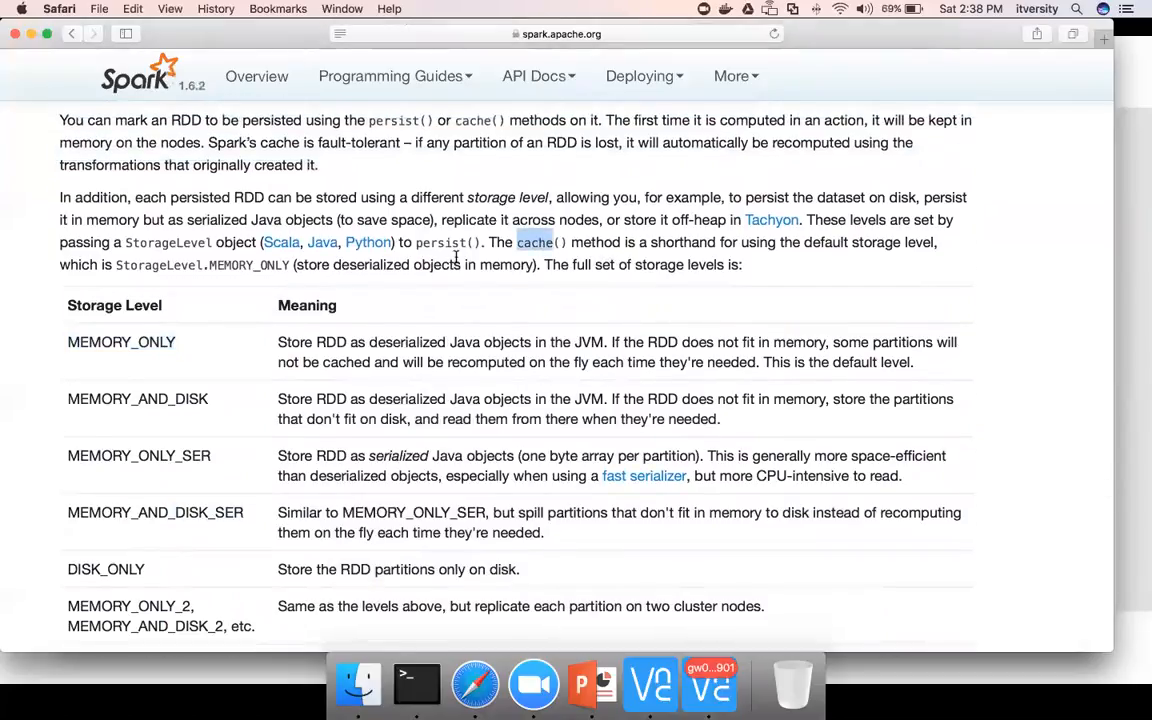
pyautogui.moveTo(168, 360)
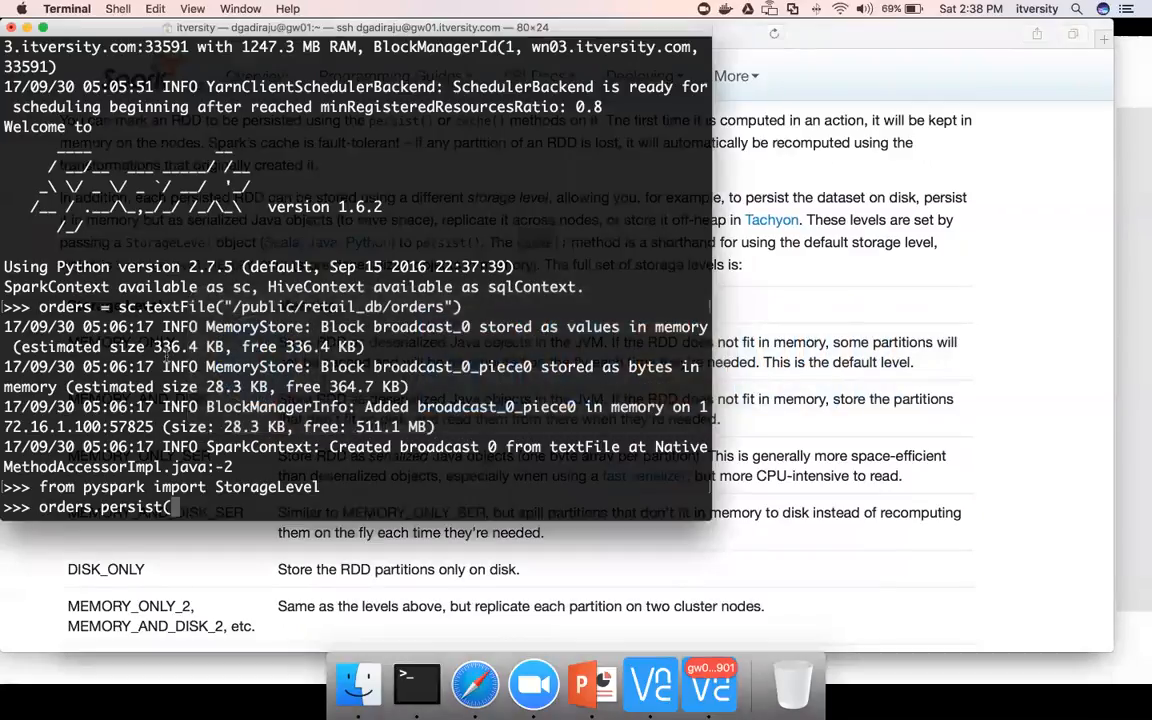
# - Run orders.persist(StorageLevel.MEMORY_ONLY) and start typing orders.cac
pyautogui.write('StorageLevel.MEMORY')
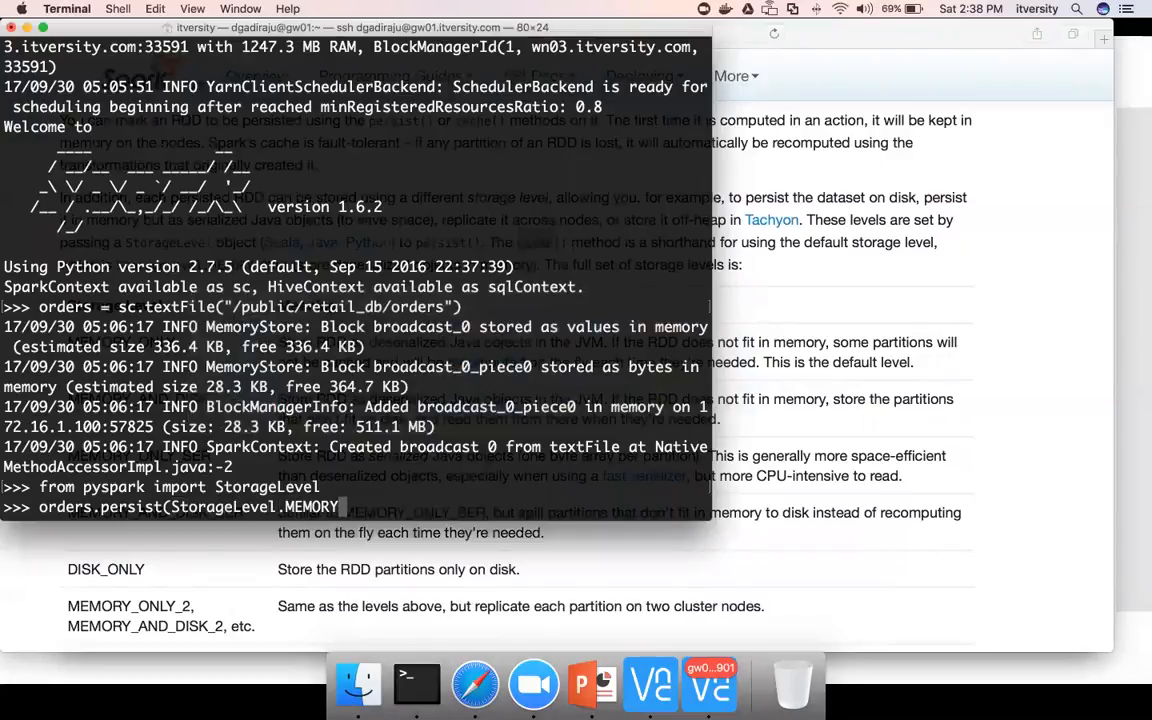
pyautogui.write('_ONLY)')
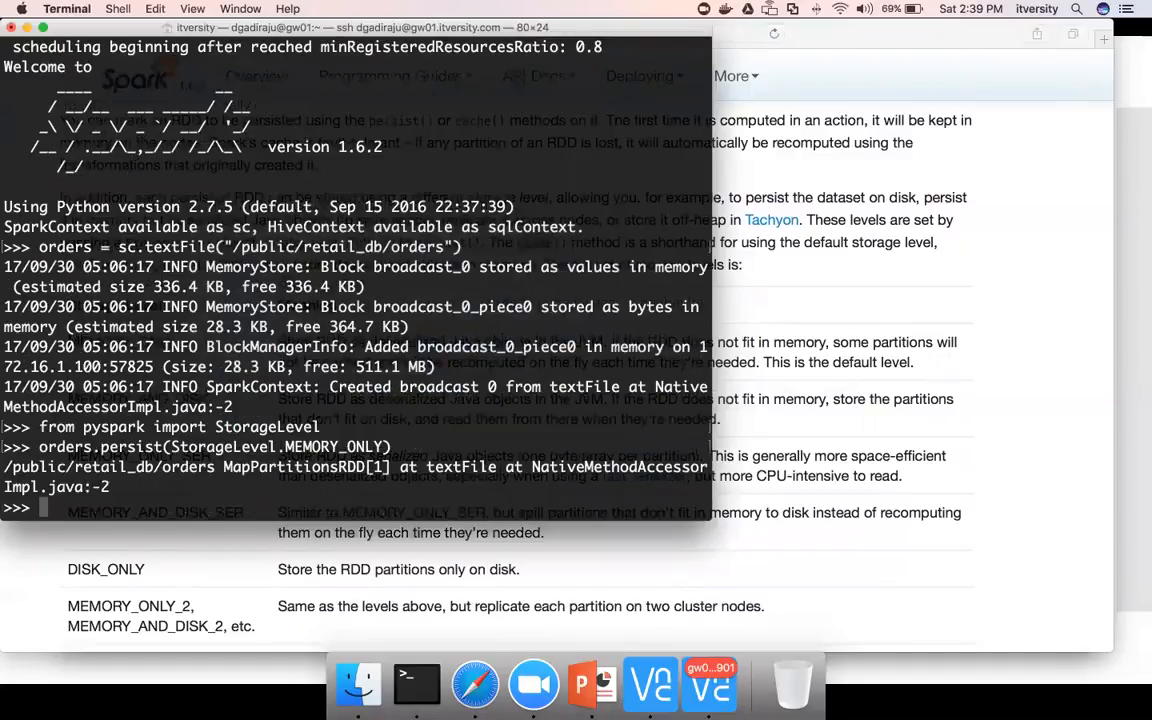
pyautogui.write('orders.cac')
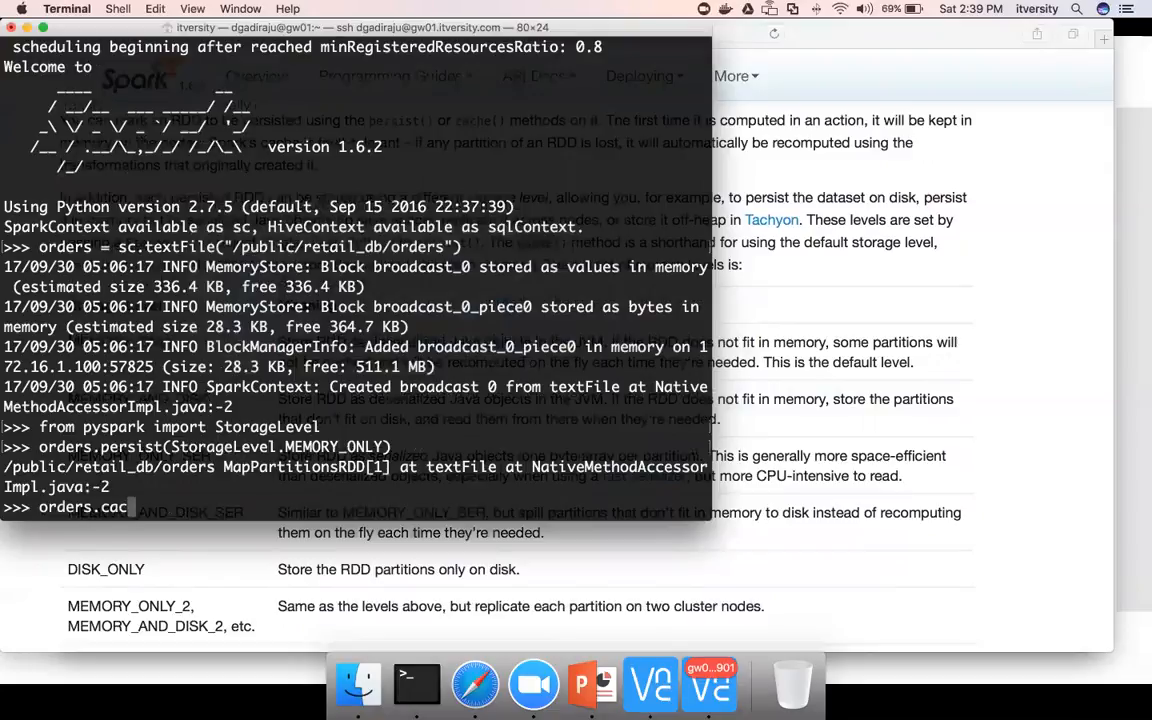
# - Run orders.cache() and scroll through the 'storage level cannot change' Py4JJavaError traceback
pyautogui.press('Return')
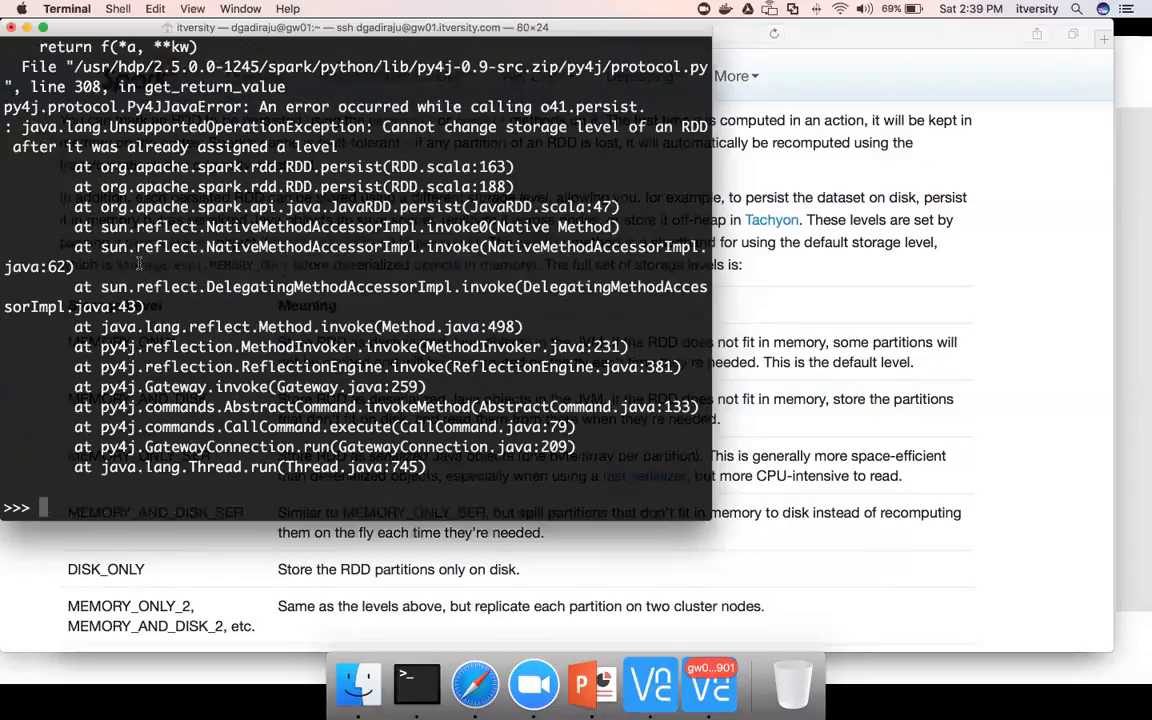
pyautogui.scroll(3)
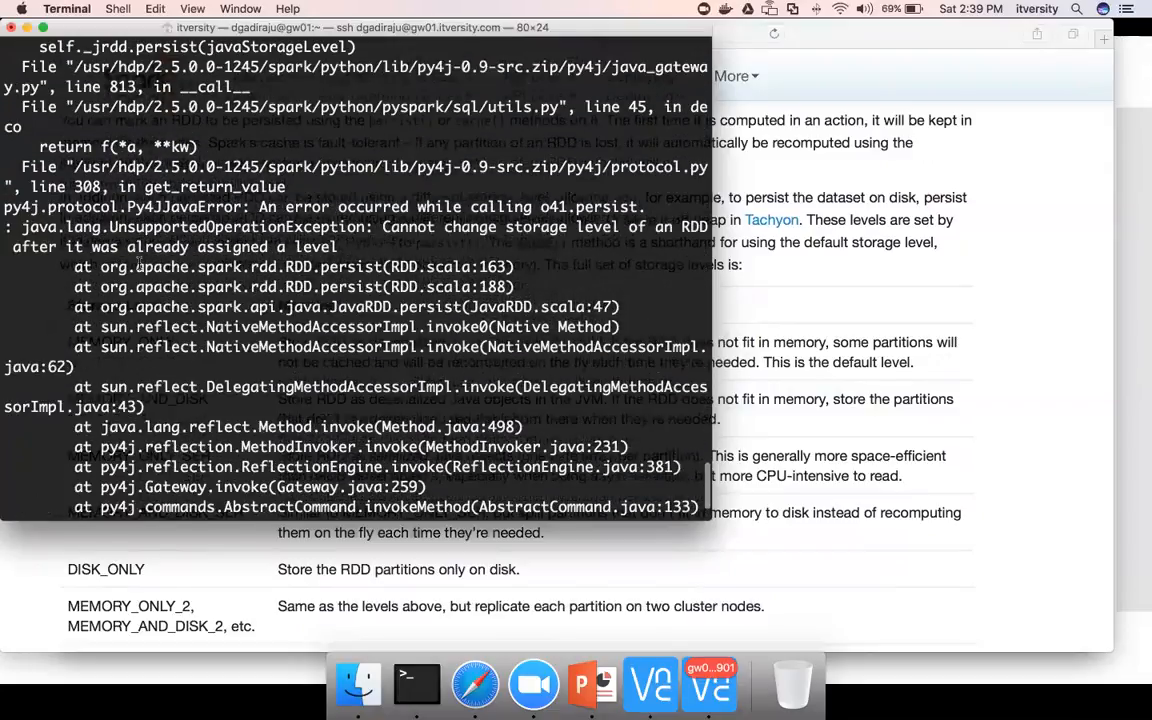
pyautogui.scroll(3)
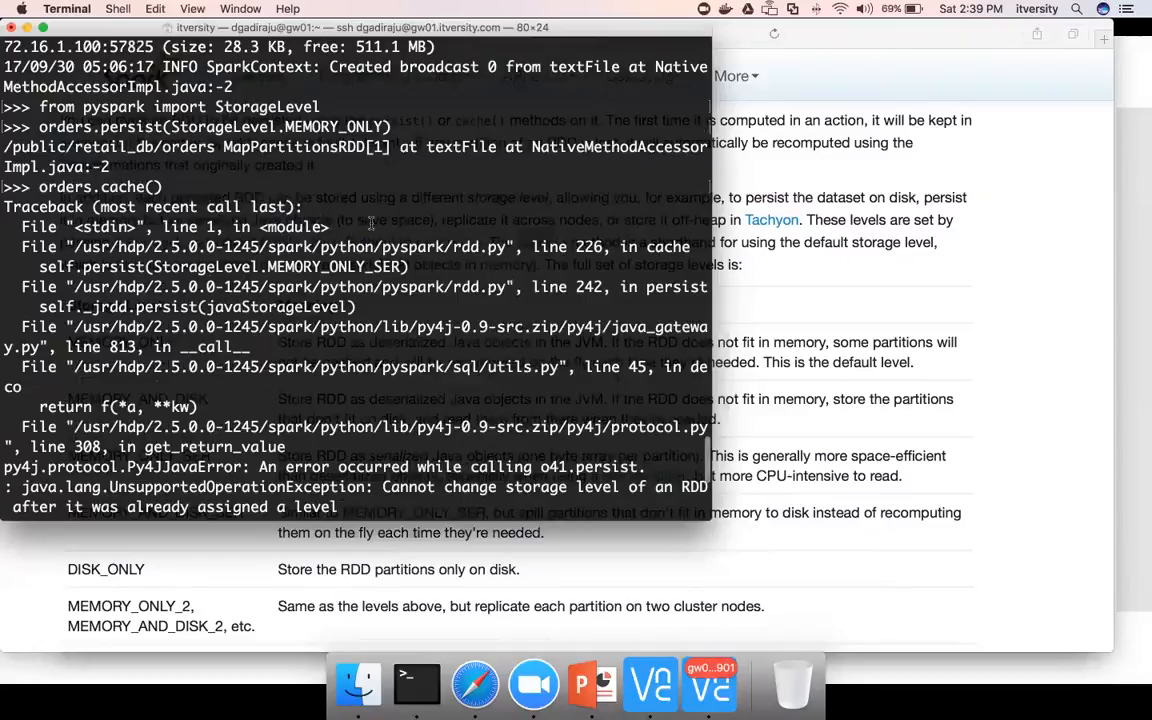
pyautogui.scroll(-3)
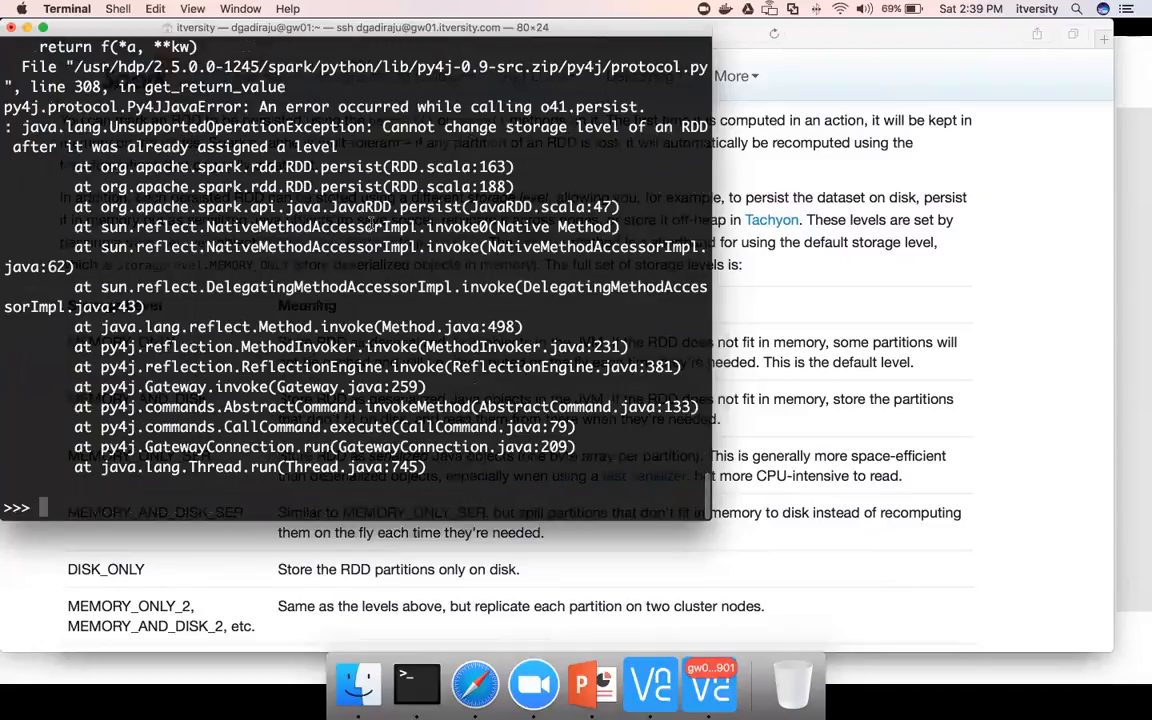
# - Run orders.unpersist() so the RDD can then be cached with orders.cache()
pyautogui.write('orders.un')
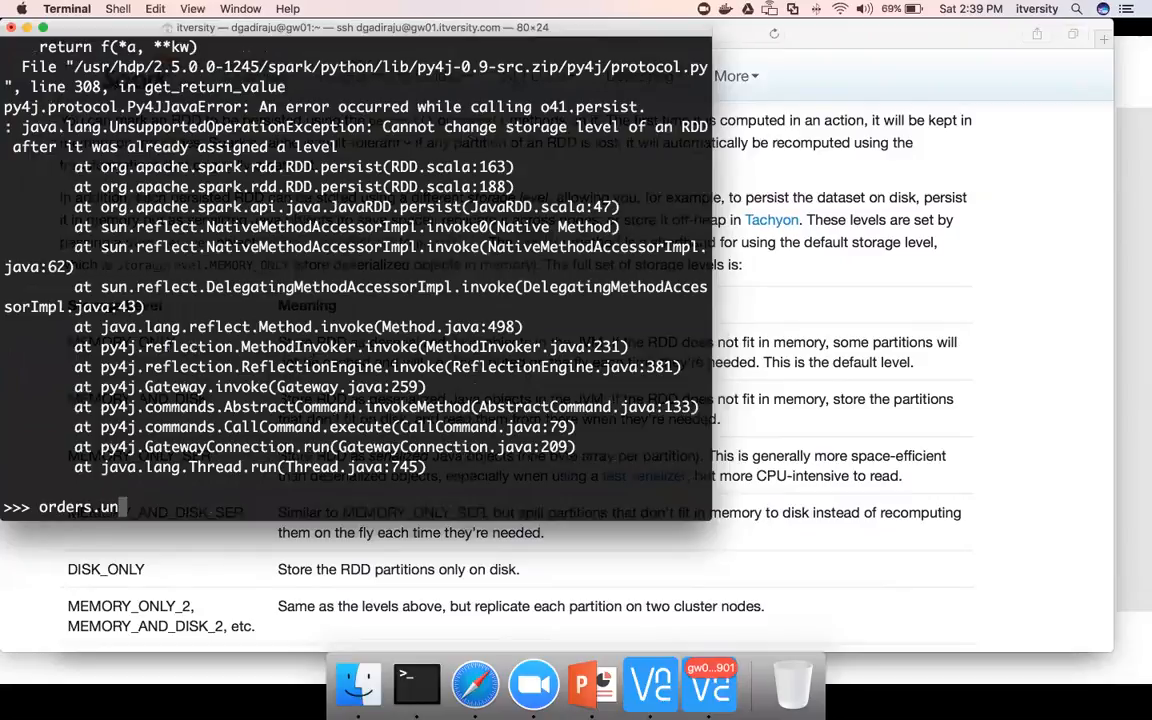
pyautogui.write('persist')
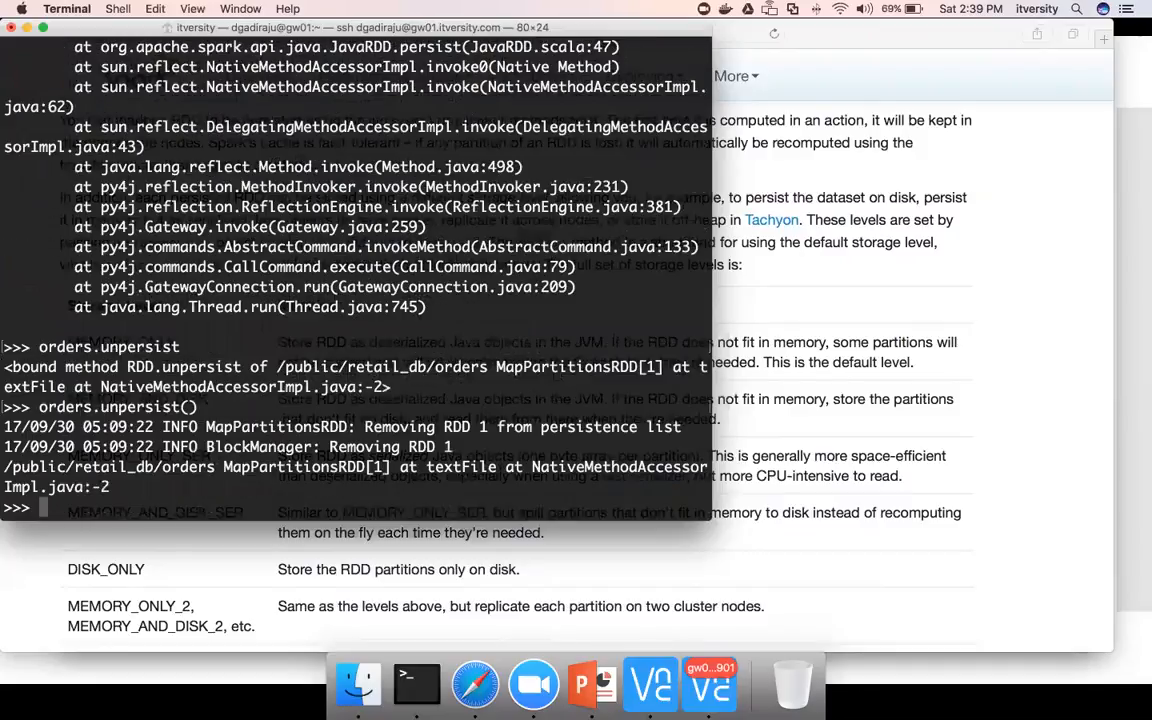
pyautogui.write('orders.unpersist')
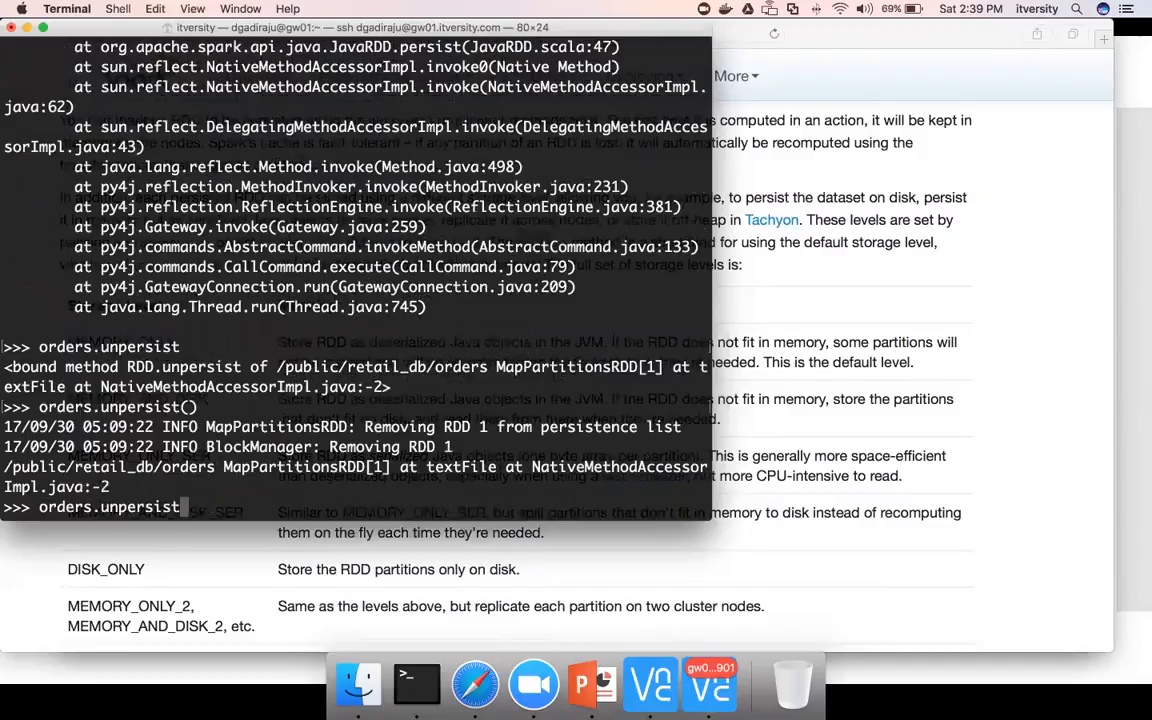
pyautogui.write('cache()')
pyautogui.press('Return')
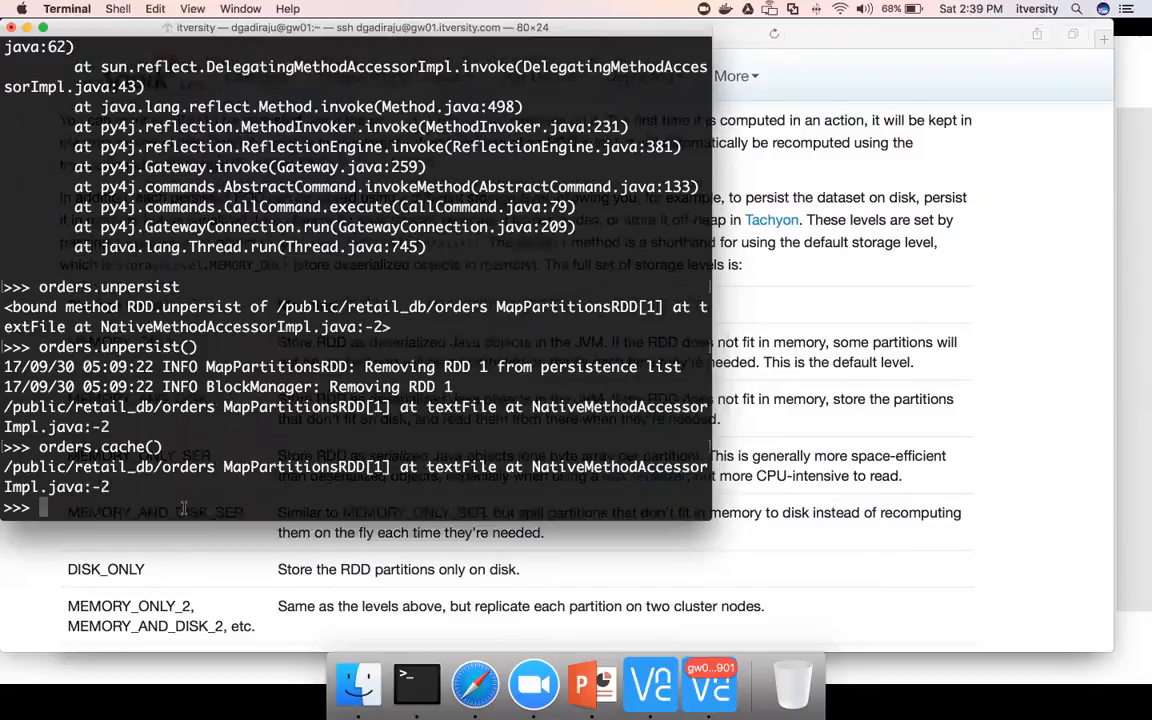
pyautogui.moveTo(198, 542)
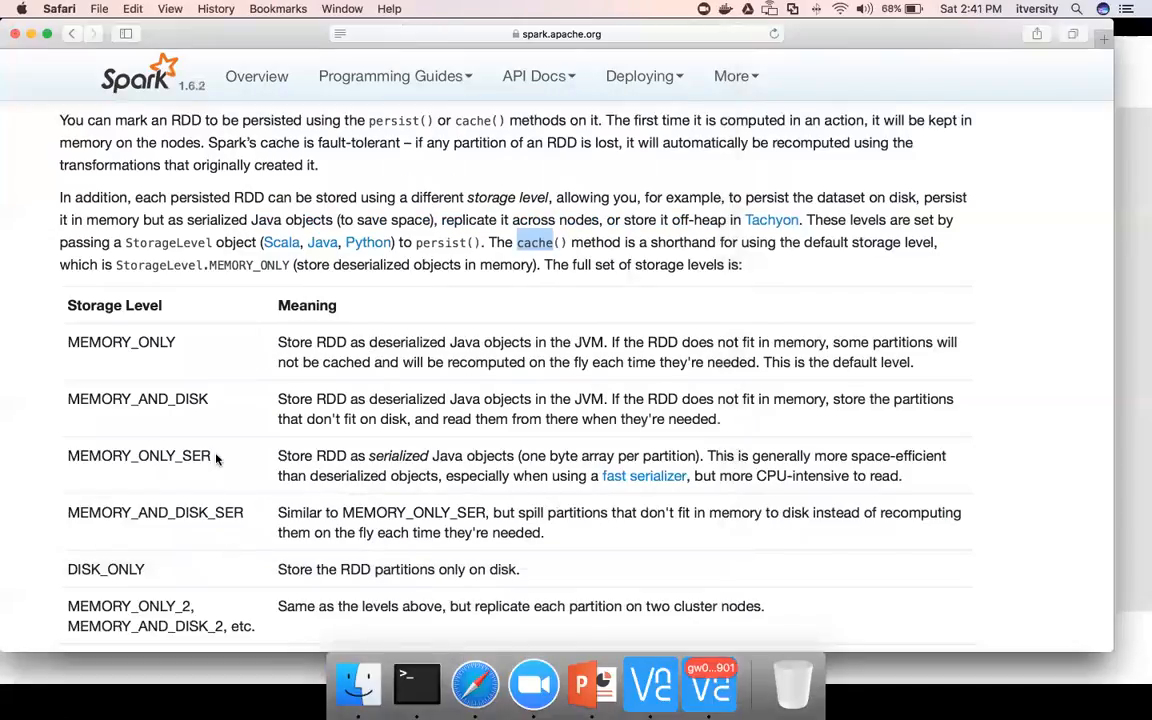
pyautogui.moveTo(156, 358)
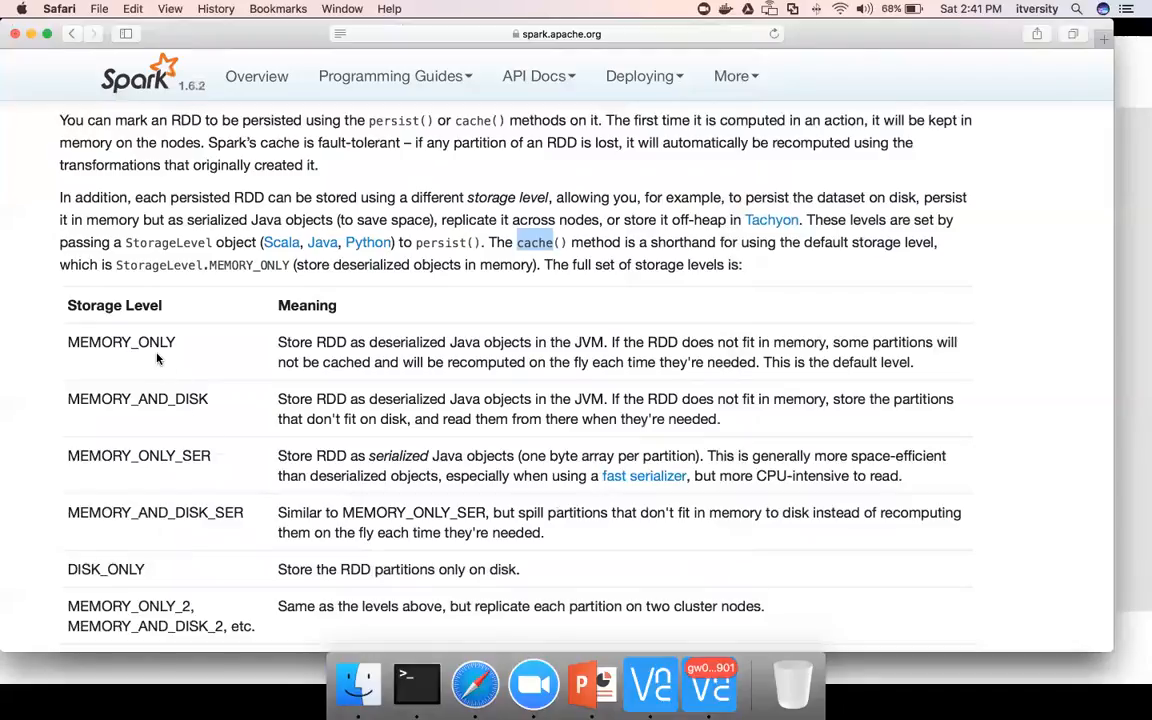
pyautogui.moveTo(188, 448)
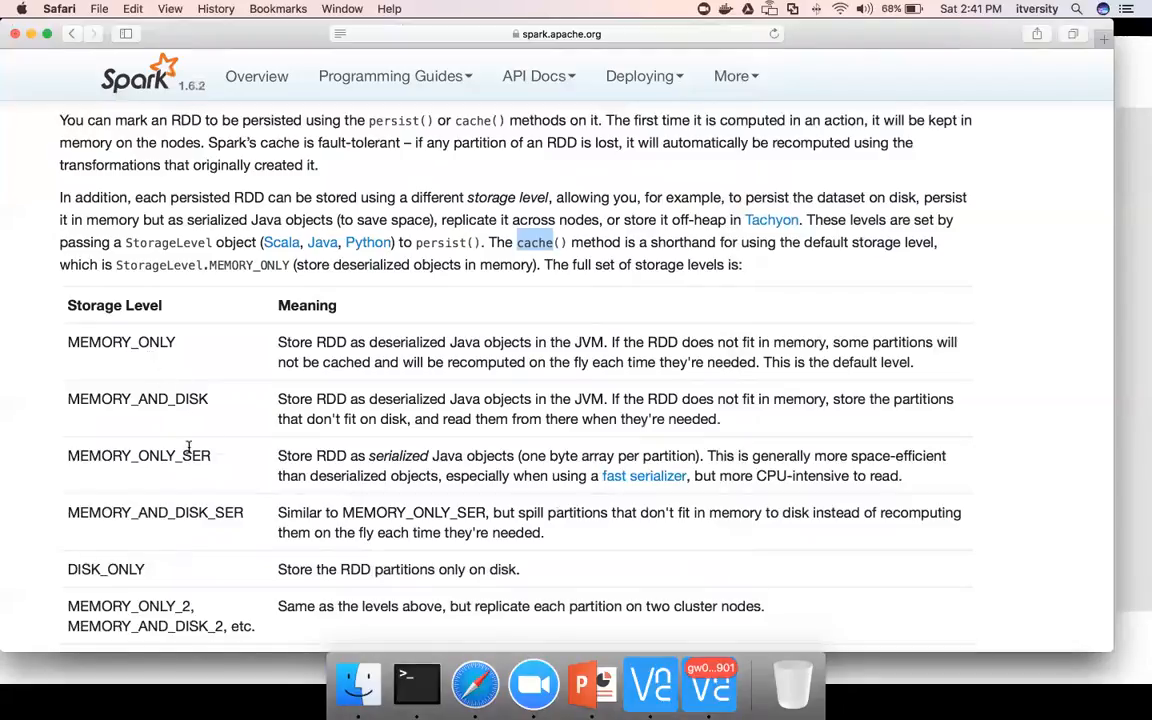
# - Scroll the storage-level table down to OFF_HEAP and bring the PySpark terminal forward
pyautogui.scroll(-3)
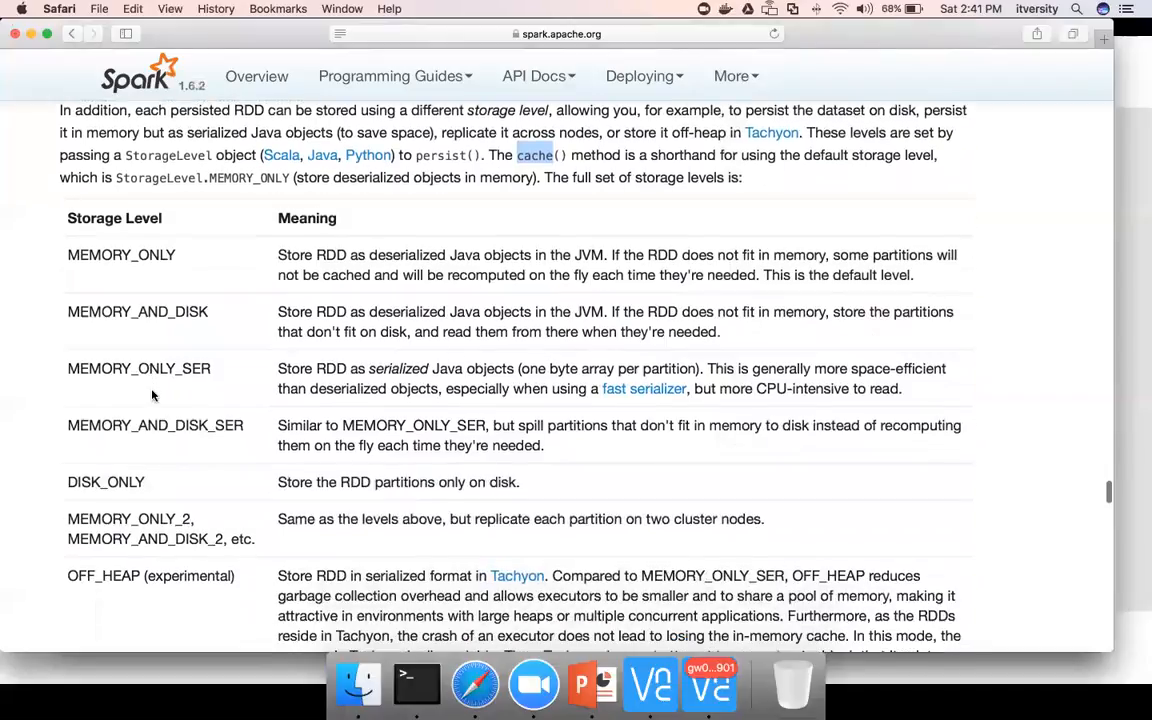
pyautogui.click(416, 684)
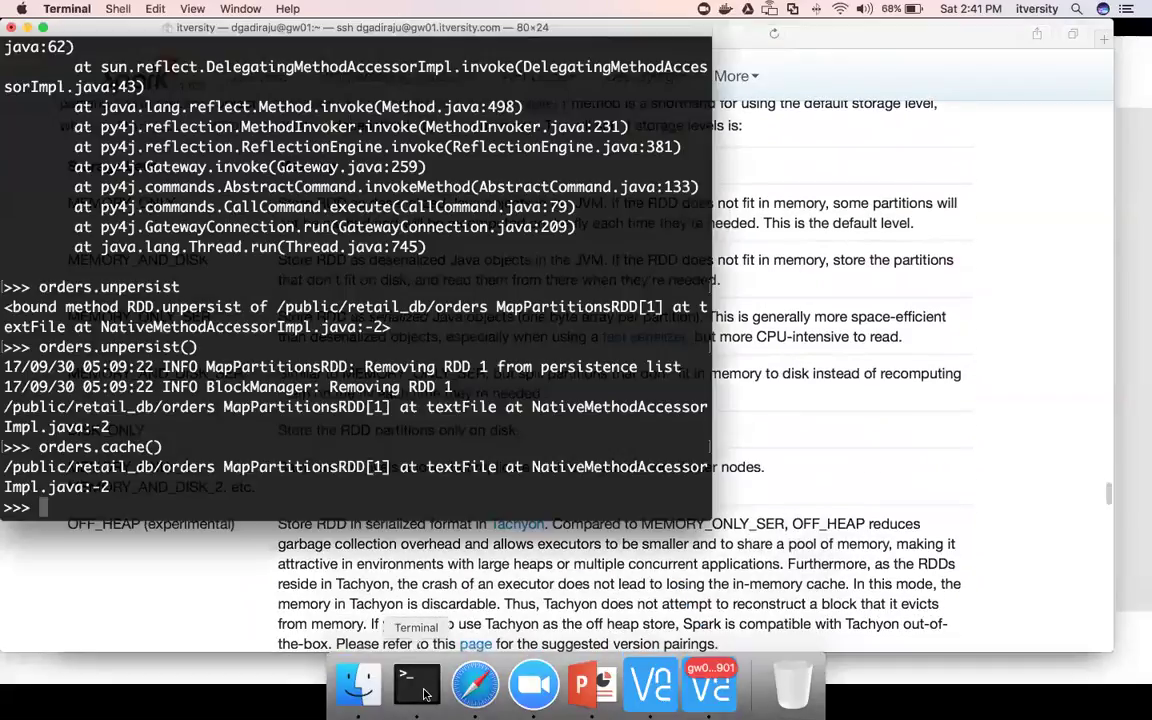
# - Recall history through orders.unpersist and the sc.textFile load, stopping at 'from pyspark import StorageLevel' unrun
pyautogui.write('orders.unpersist')
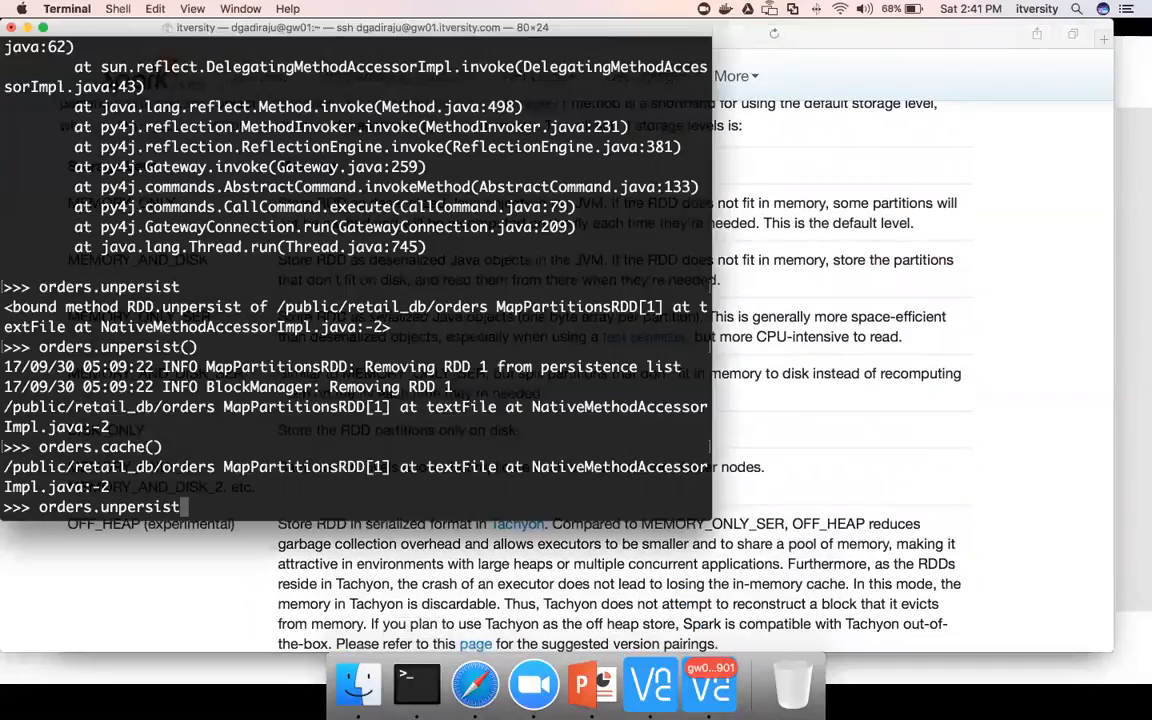
pyautogui.write('orders = sc.textFile("/public/retail_db/orders")')
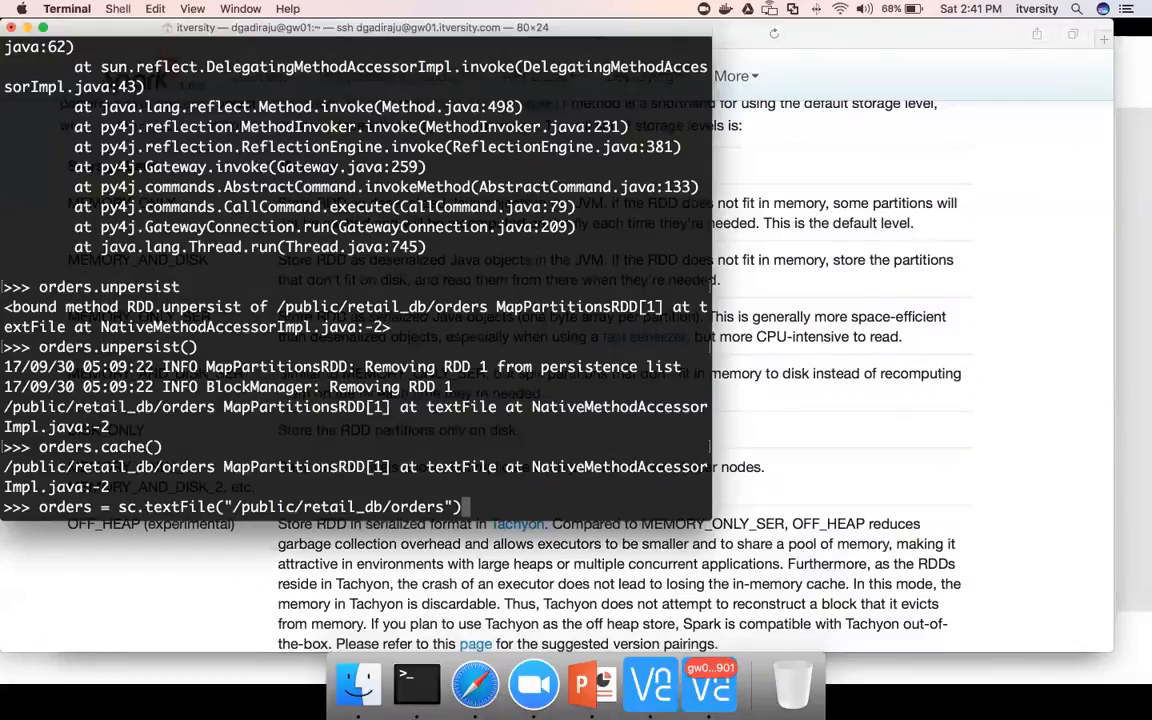
pyautogui.write('from pyspark import StorageLevel')
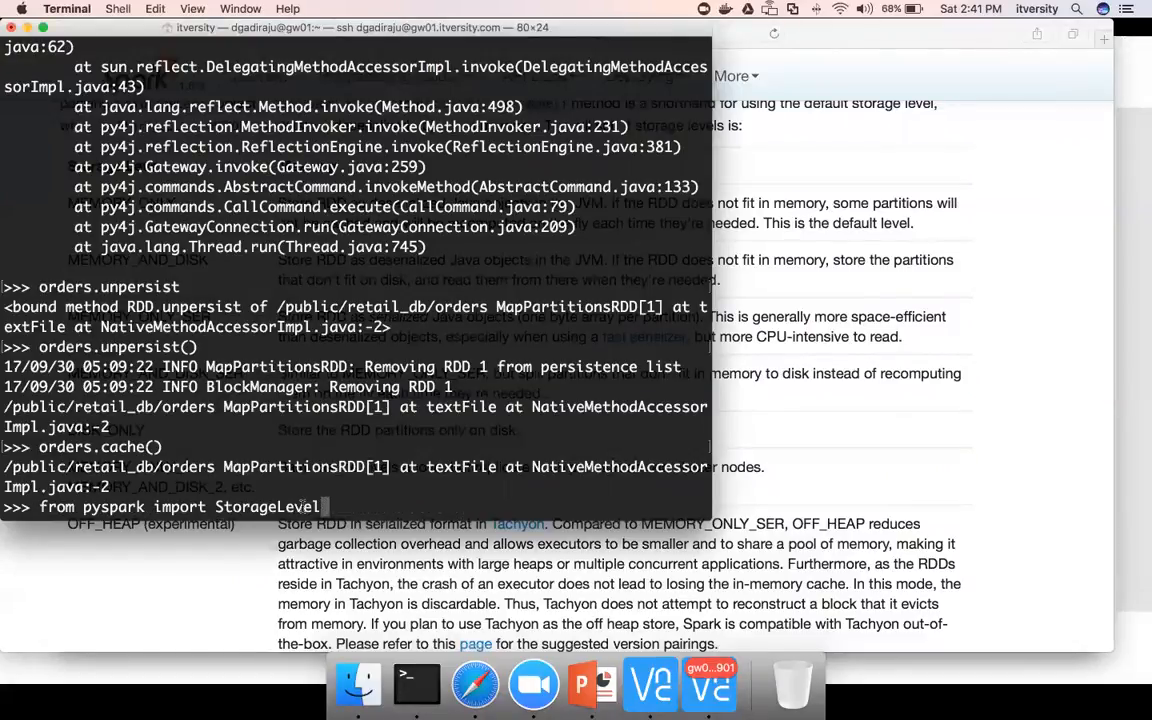